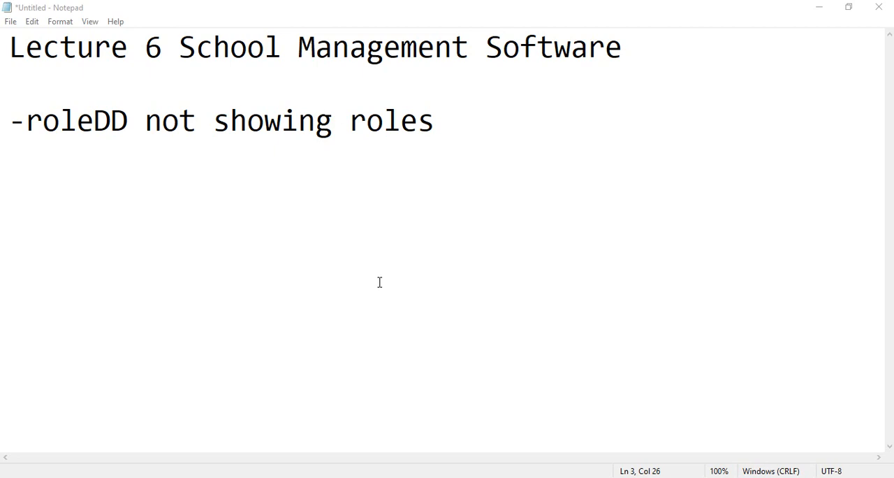
Add the line select r.id as 'ID',r.r_name as 'Role' from roles r below the roleDD note
drag(27, 120, 435, 120)
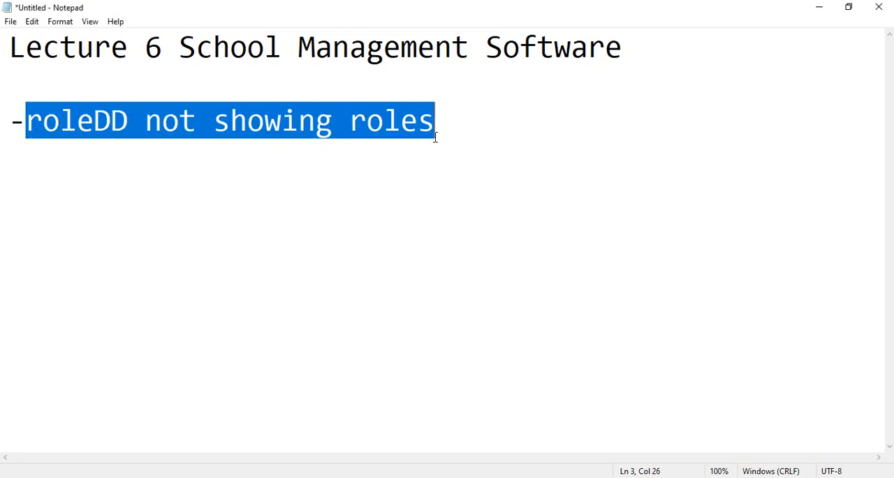
mouse_move(443, 138)
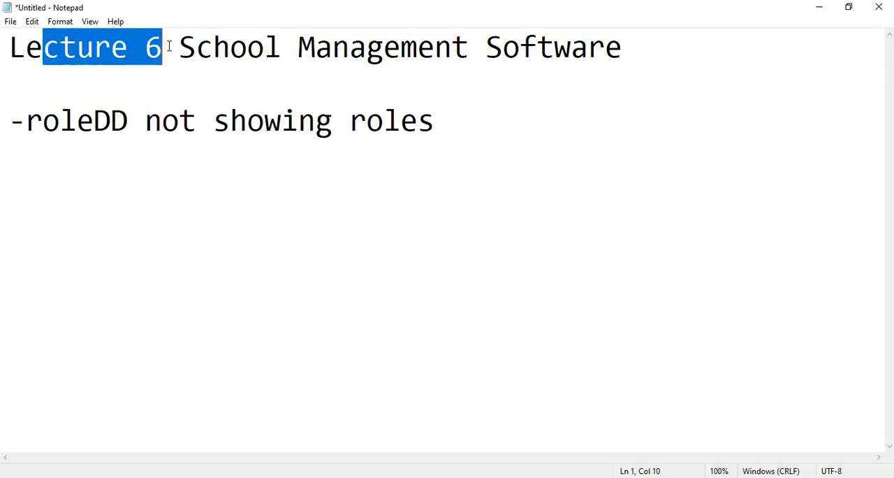
click(445, 129)
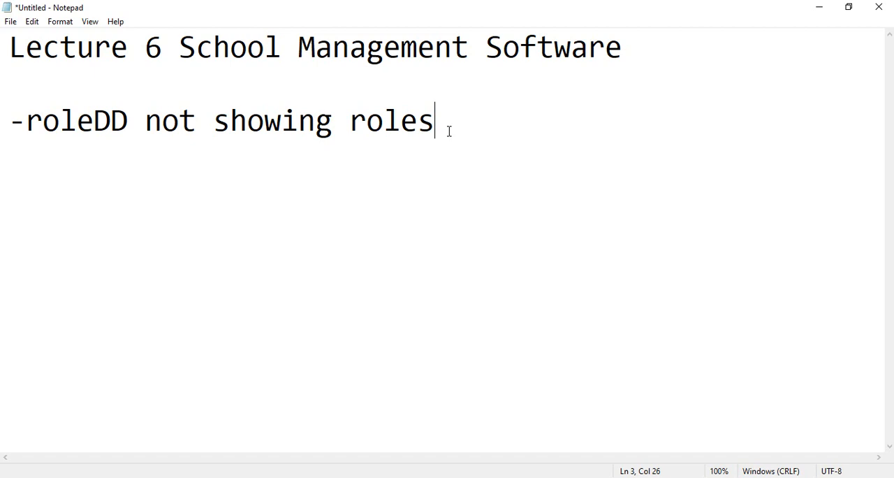
key(Enter)
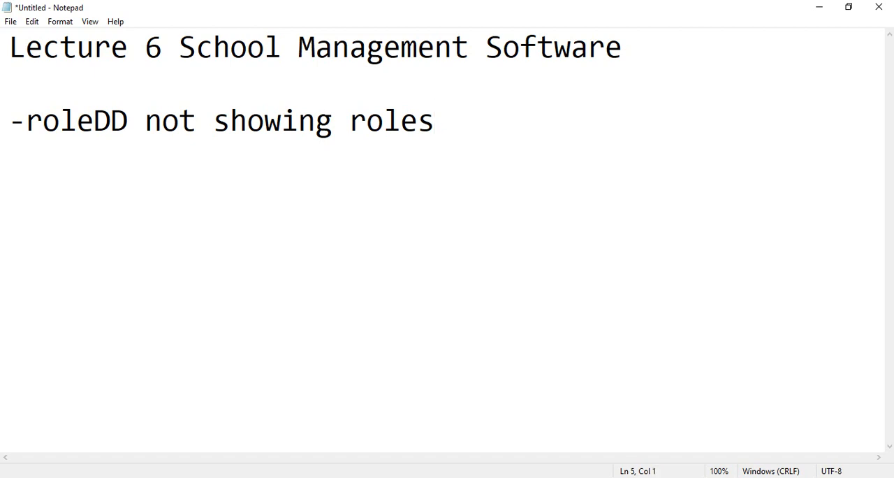
text(select r.id as '' from roles r)
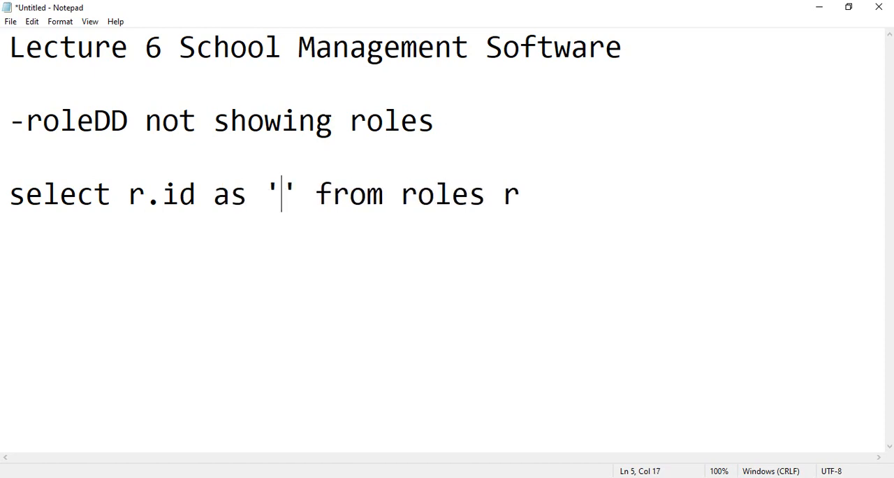
text(ID,)
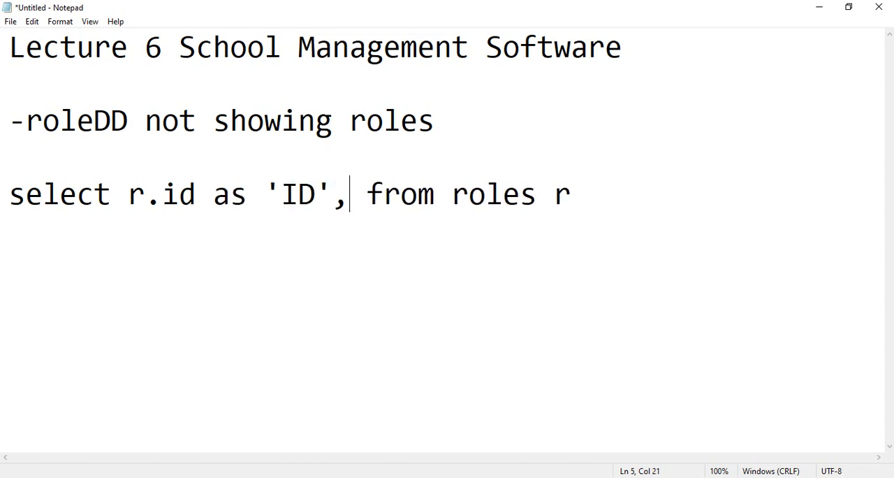
text(r.r_name as ')
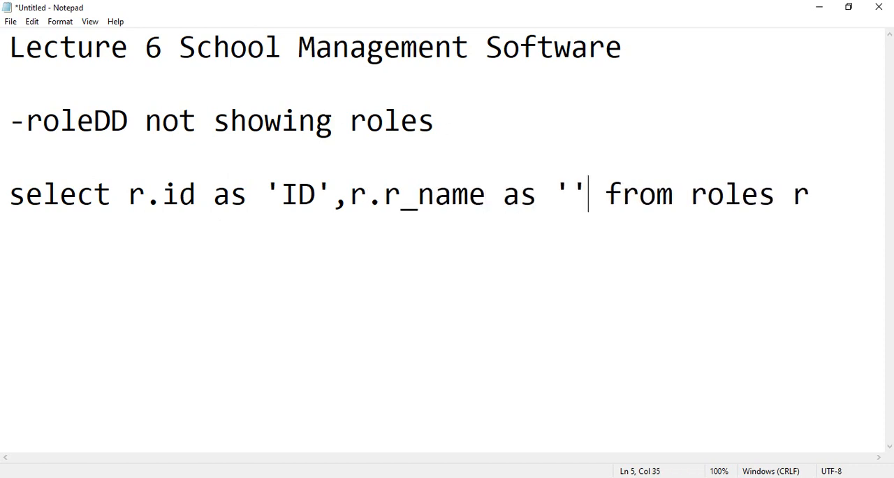
text(Role)
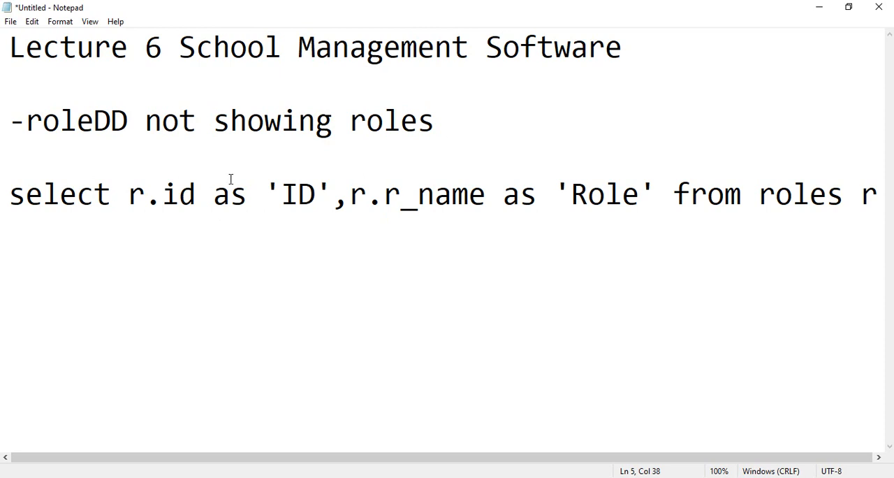
drag(773, 193, 878, 193)
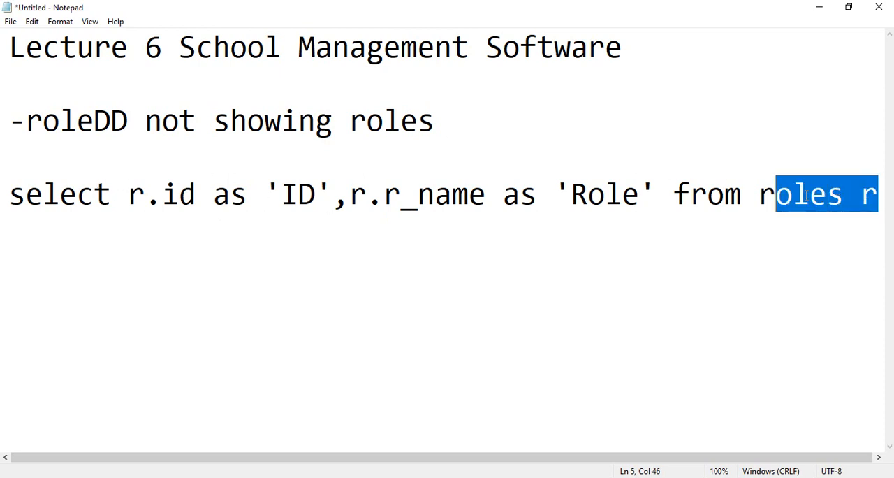
click(22, 194)
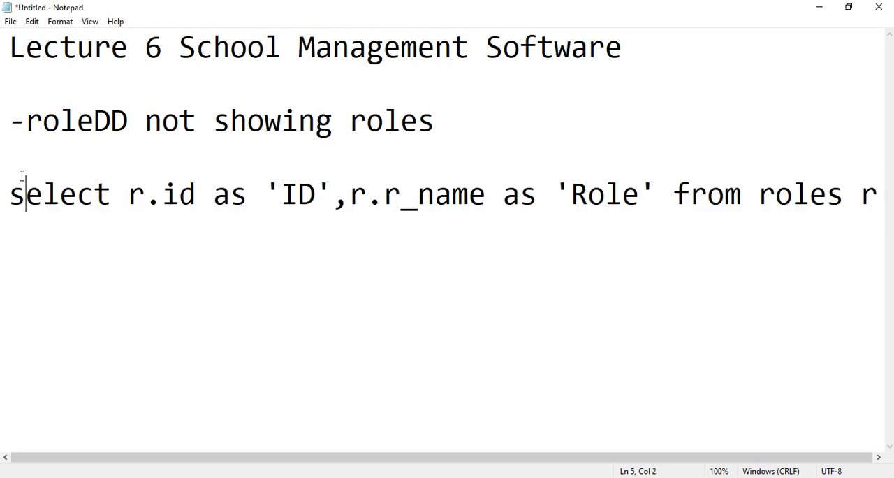
Insert 'create procedure st_getRoles as' above the select statement
text(create procedure)
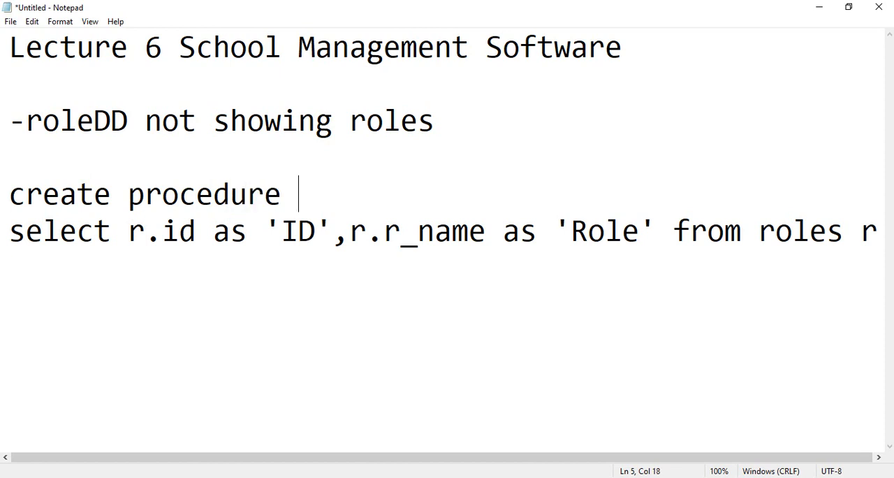
text(st_getRoles)
text(as)
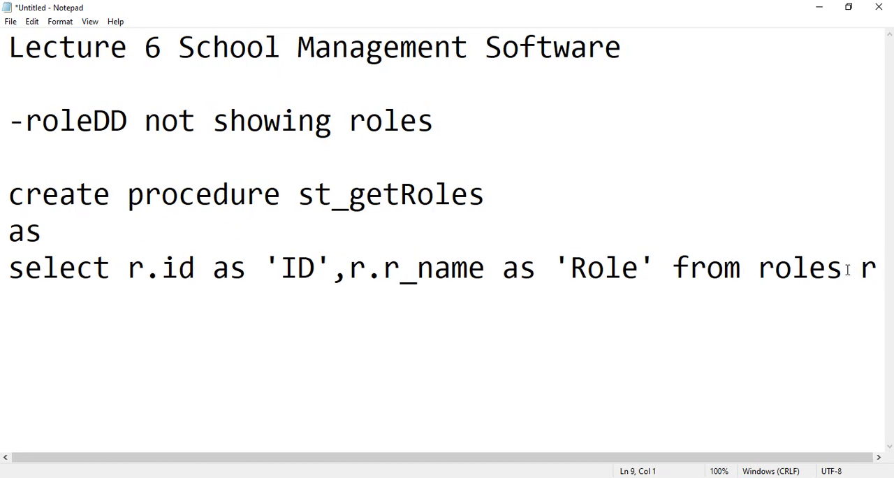
mouse_move(791, 339)
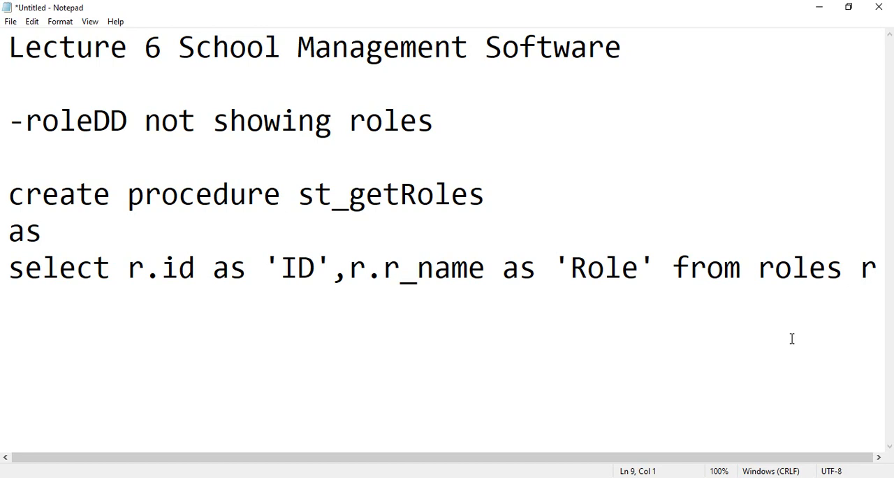
mouse_move(103, 214)
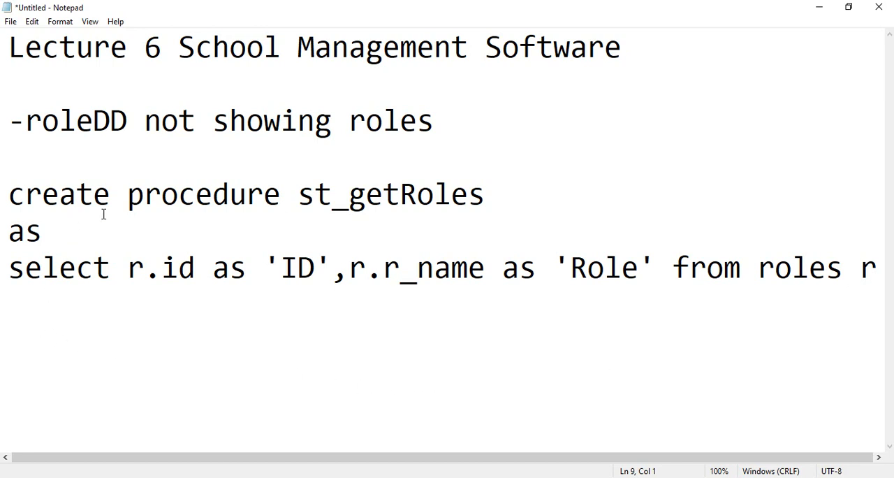
mouse_move(116, 354)
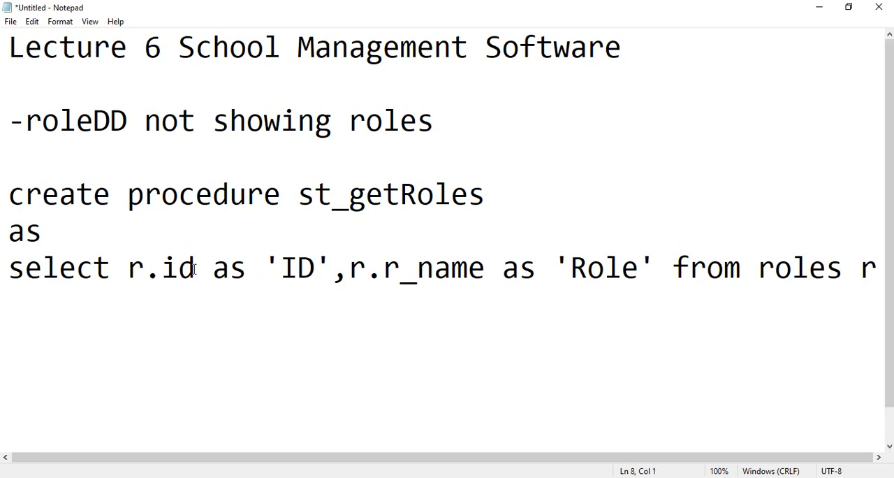
mouse_move(196, 320)
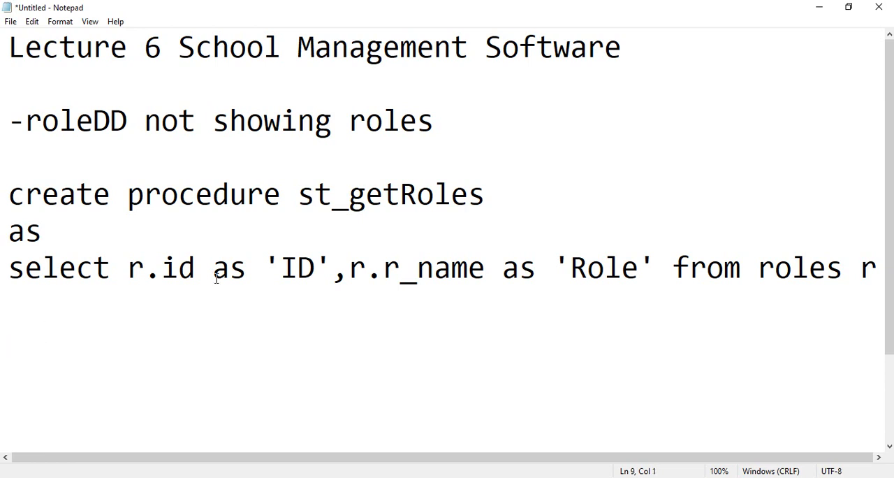
Write SqlCommand cmd = new SqlCommand("",mainClass.con); and shrink the note's font size
text(Sqlcom)
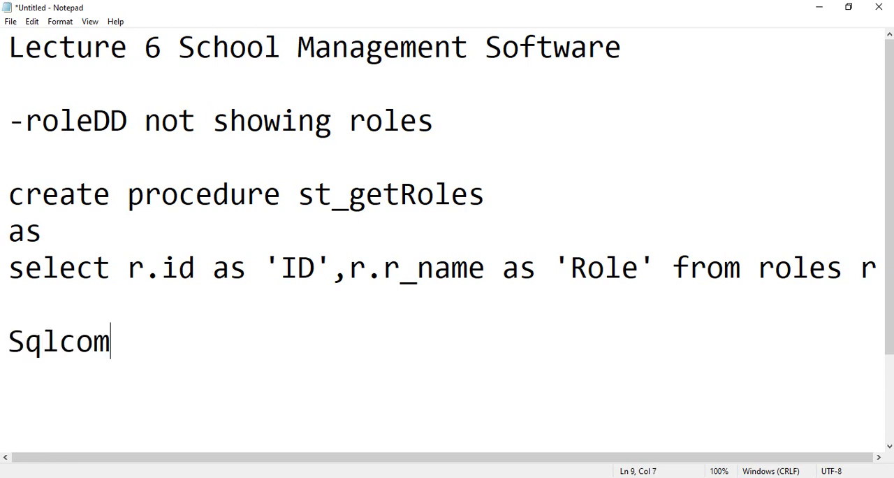
text(Command)
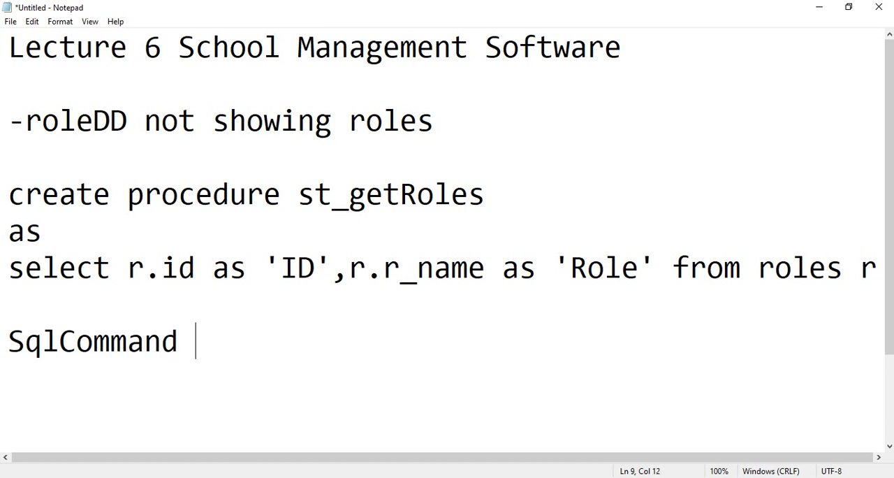
text(cmd -=)
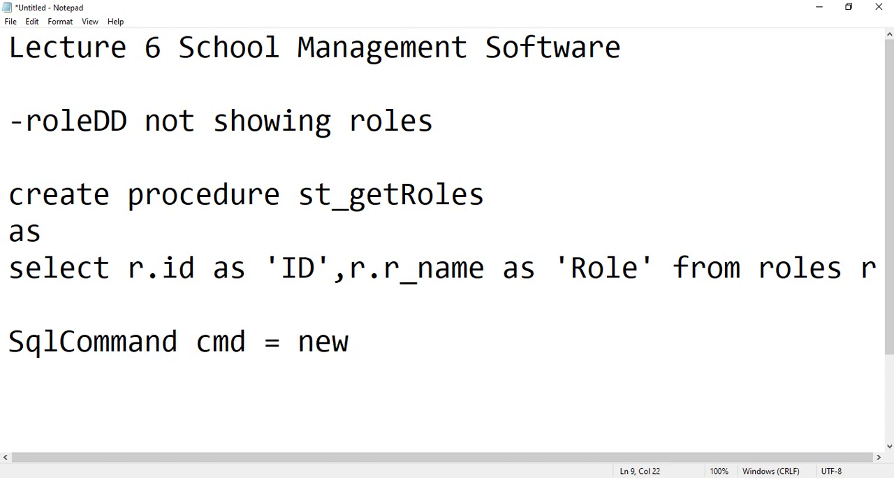
text(SqlCX)
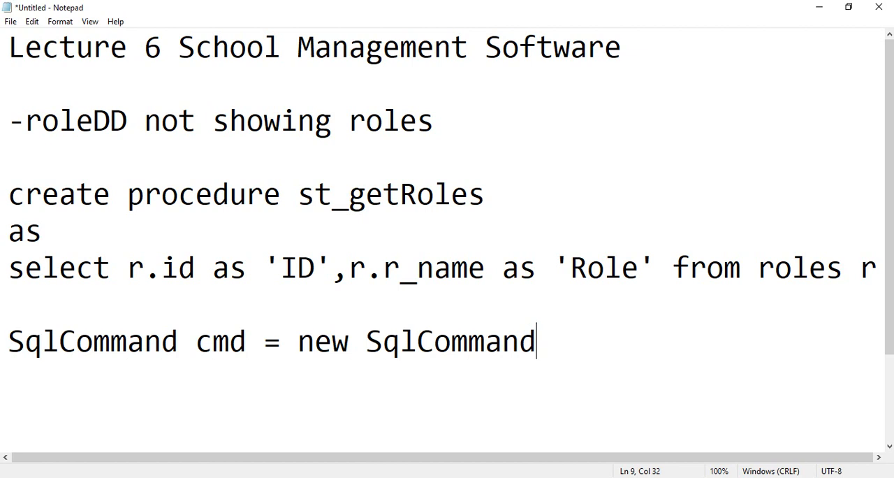
text(();)
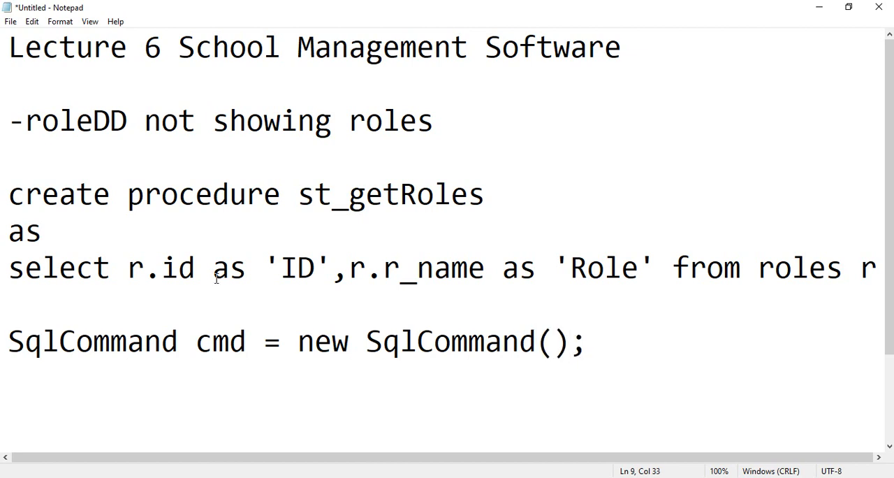
text("",m)
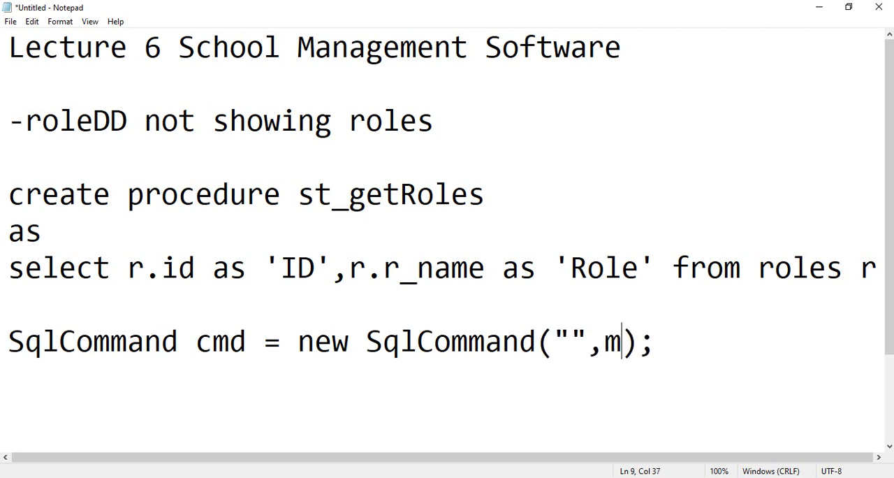
text(ainClass)
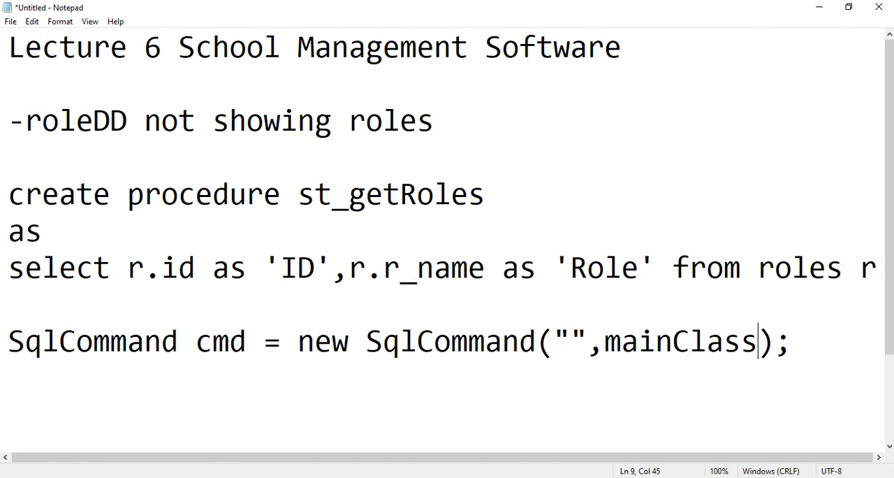
text(.cpo)
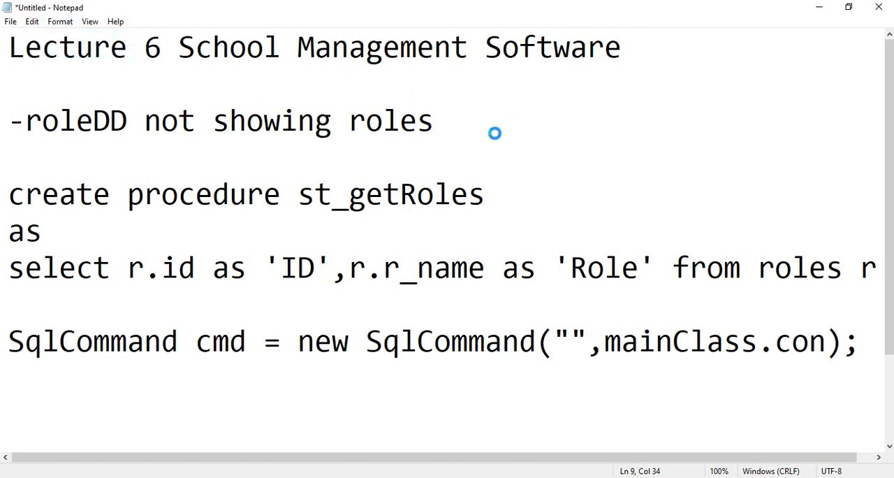
click(60, 20)
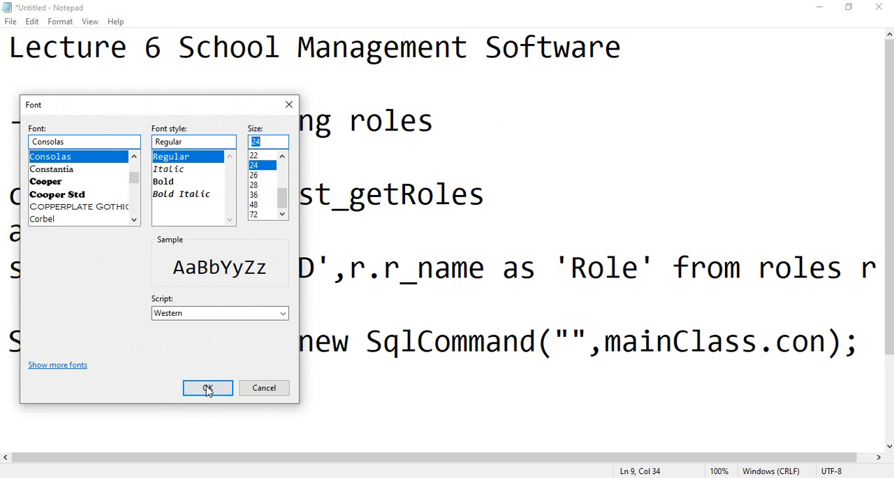
click(207, 388)
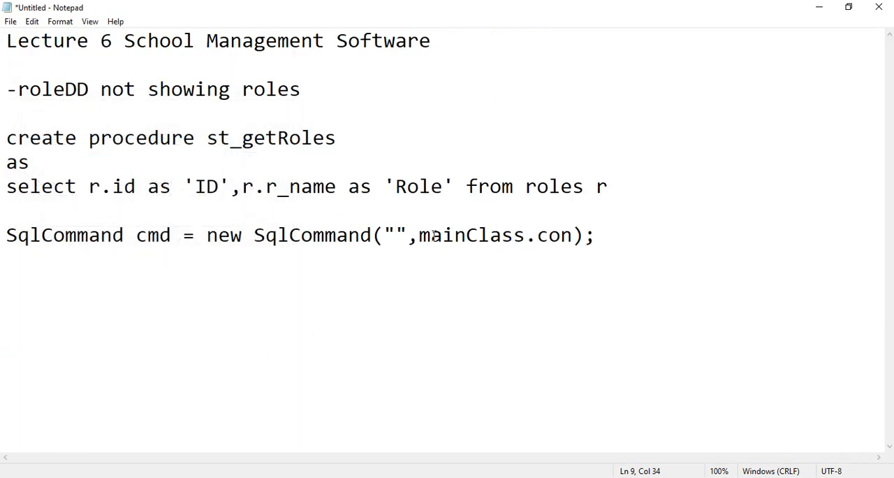
Name st_getRole in the SqlCommand and add cmd.CommandType = CommandType.StoredProcedure;
text(st_getRole)
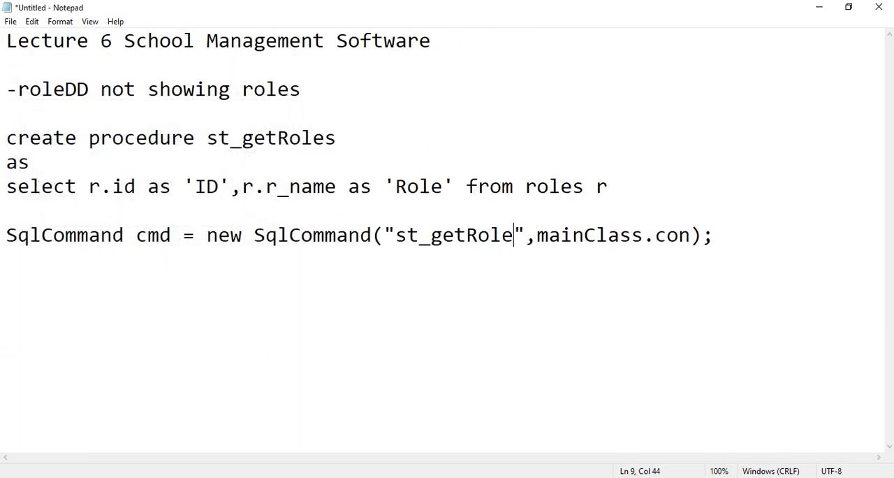
key(End)
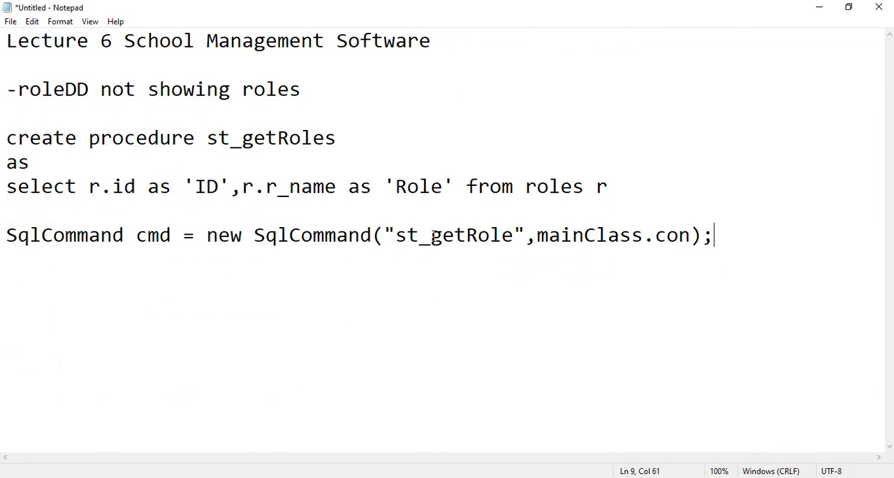
text(cmd.co)
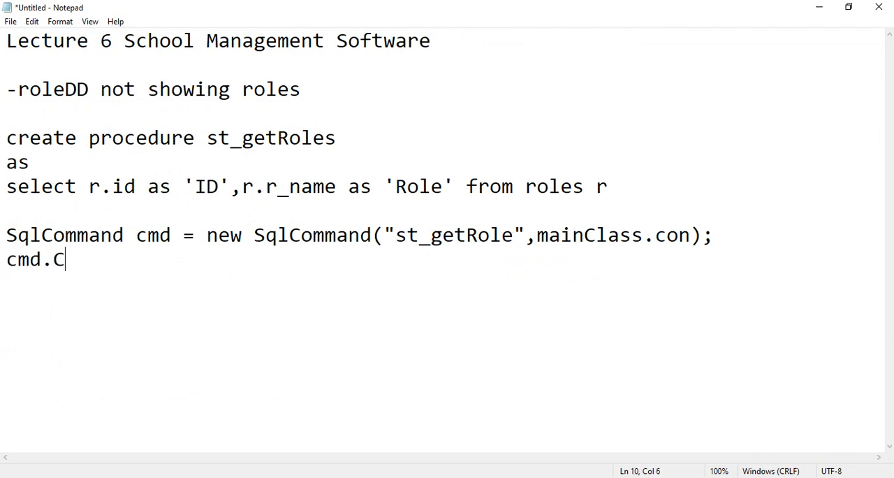
text(ommandTyp)
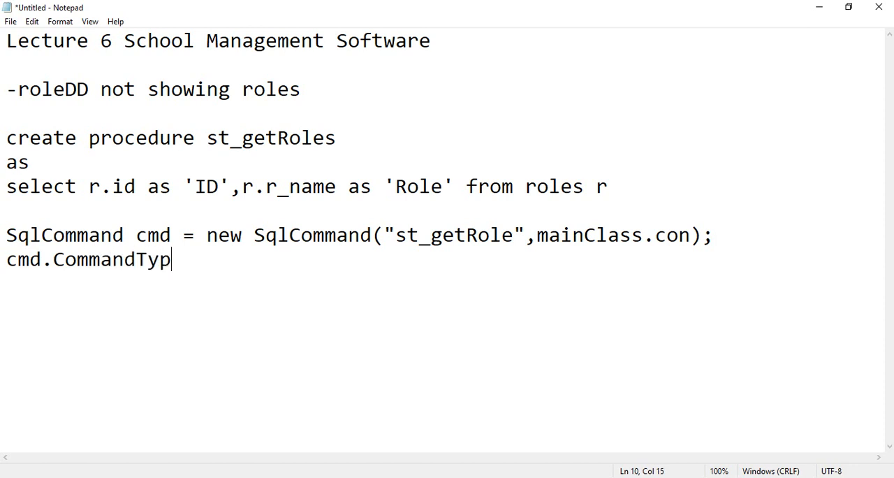
text(e = Comma)
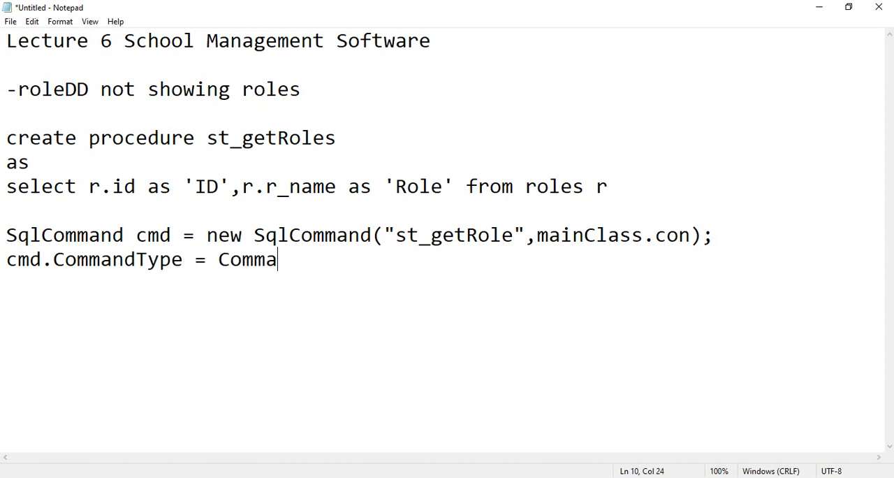
text(ndType.)
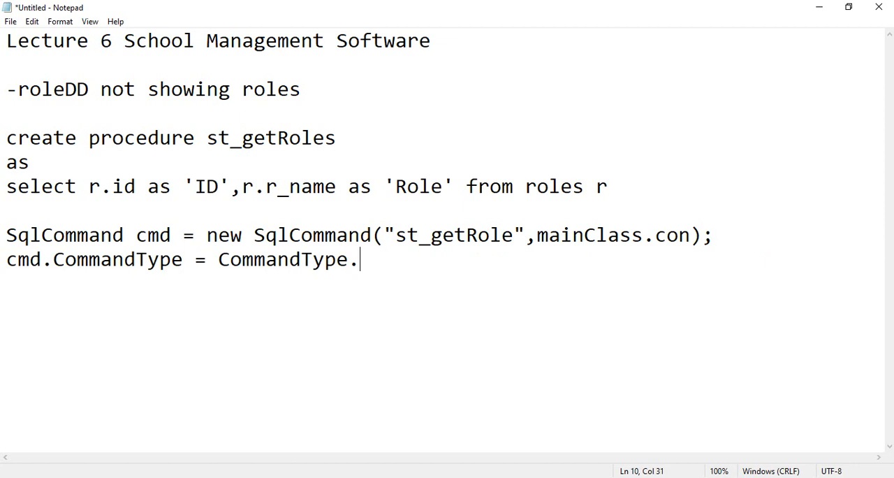
text(Store)
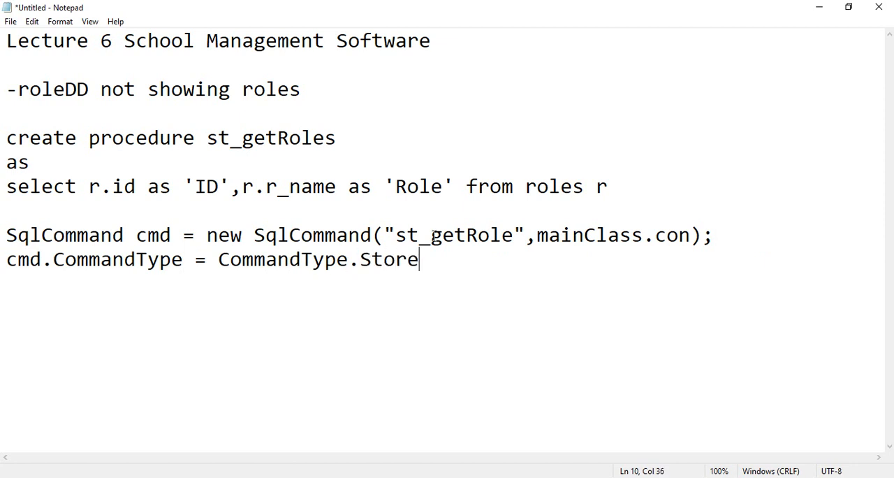
text(dProduce)
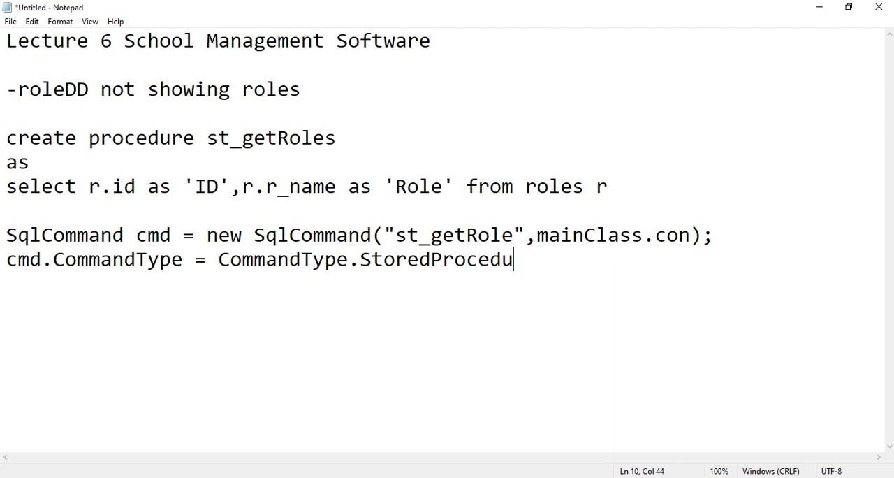
text(re;)
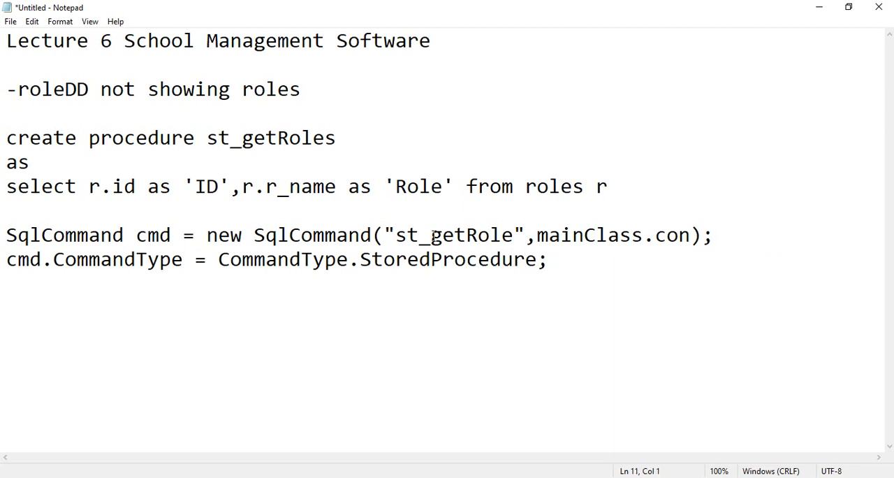
Add SqlDataAdapter da = new SqlDataAdapter(cmd);
text(sqd)
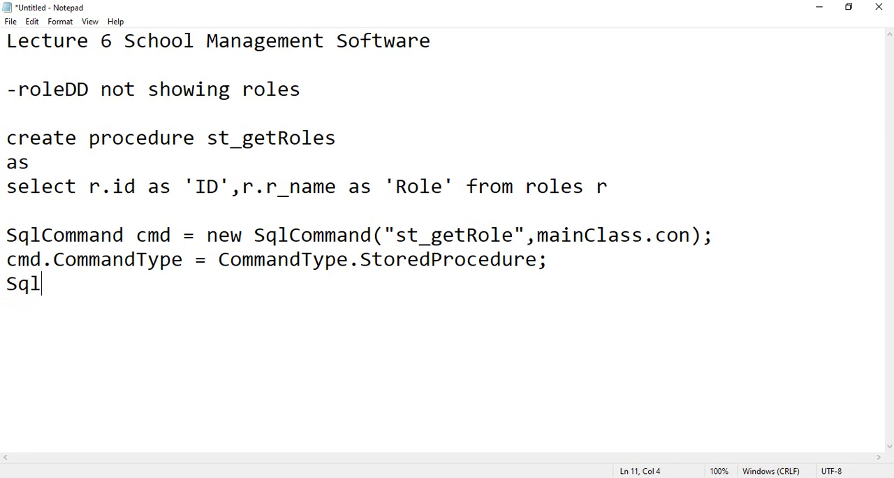
text(DataA)
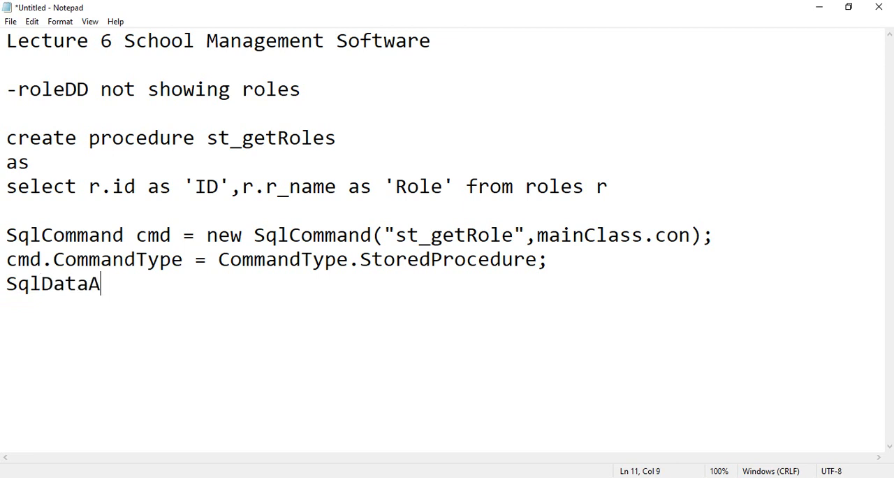
text(dapter d)
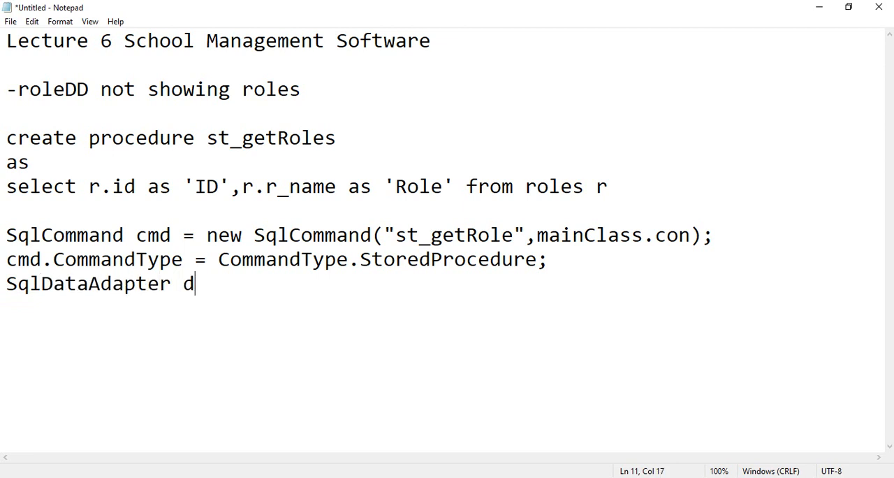
text(a = new S)
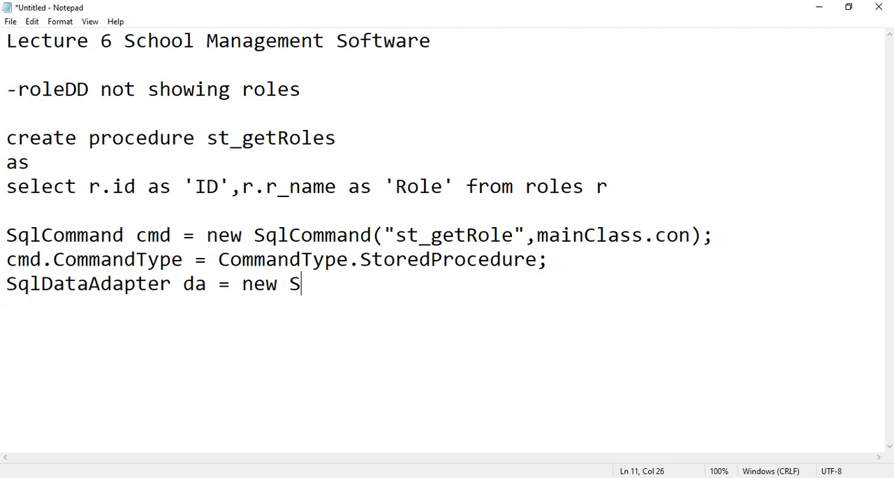
text(qlData)
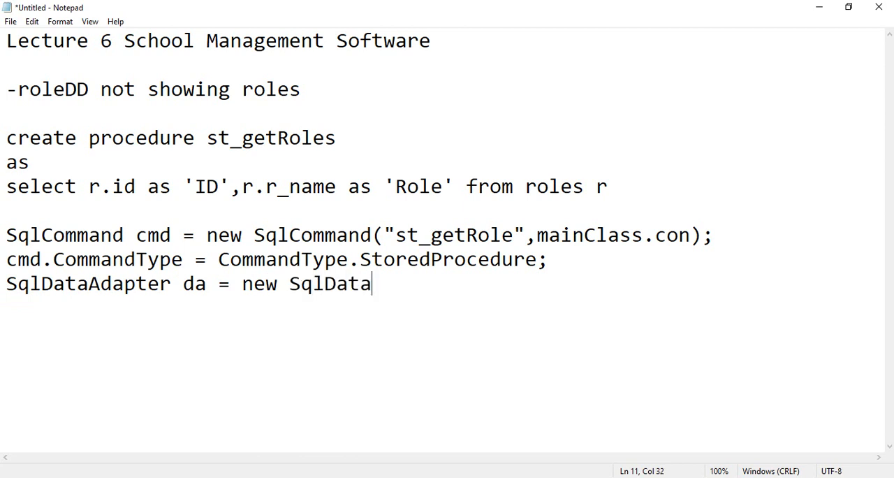
text(Adapter()
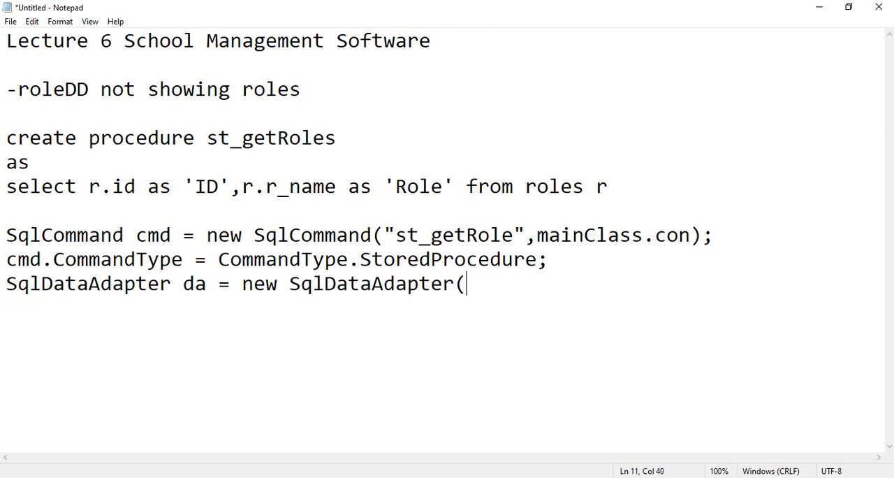
text();)
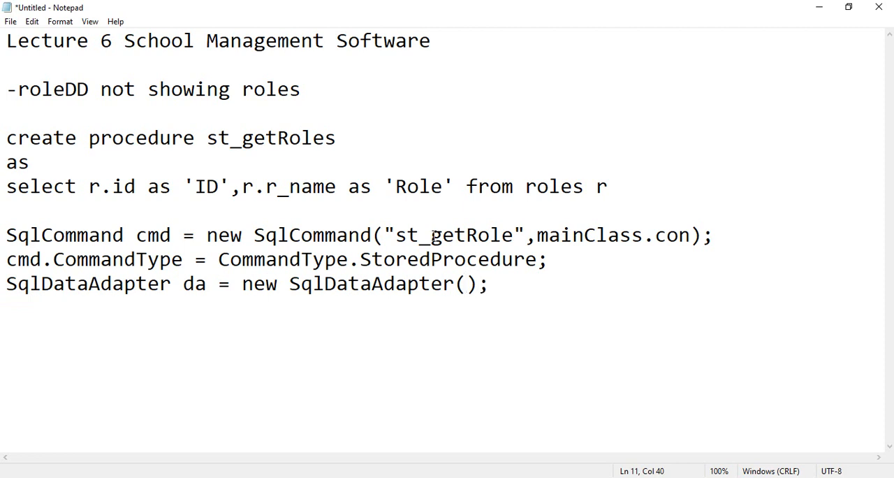
text(cmd)
click(442, 308)
text(da)
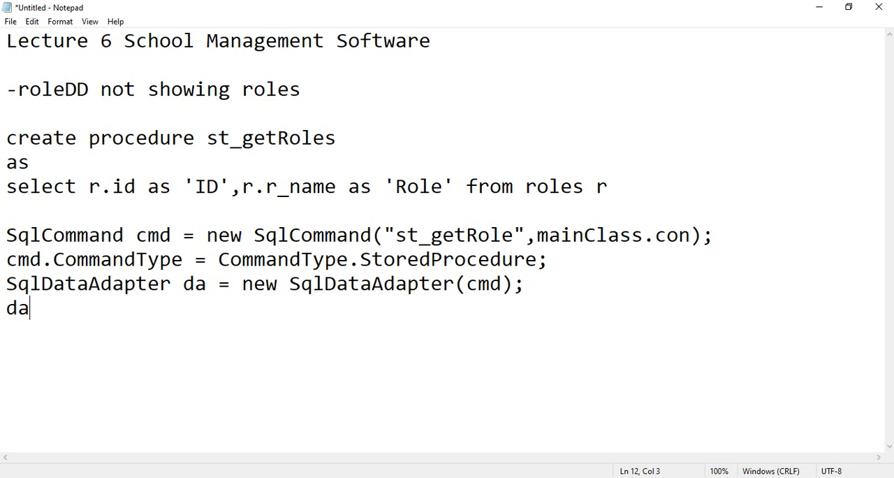
Add DataTable dt = new DataTable();
text(taT)
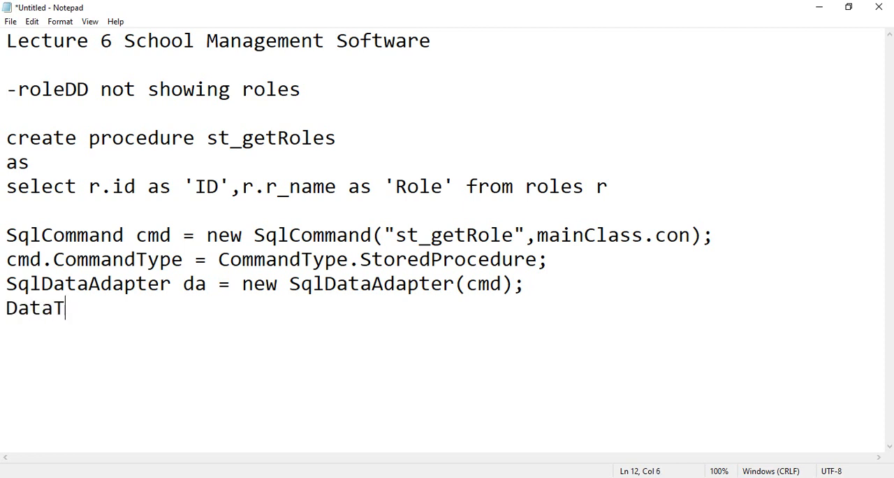
text(able)
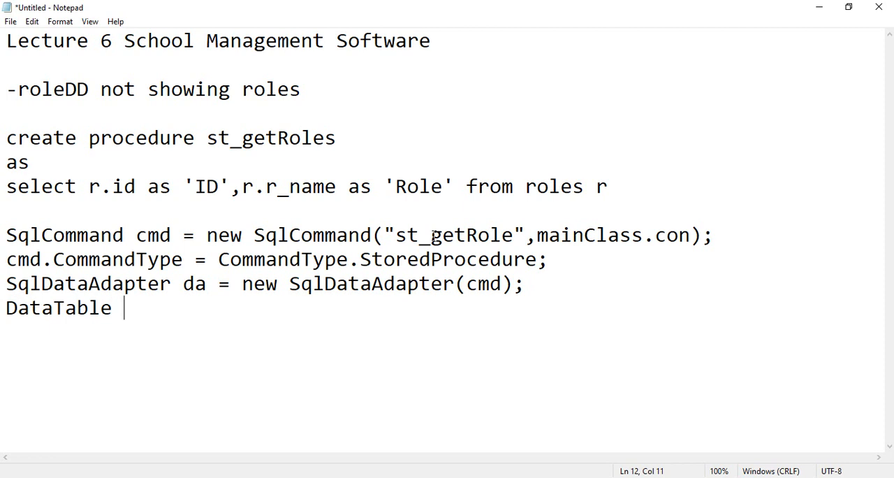
text(dt)
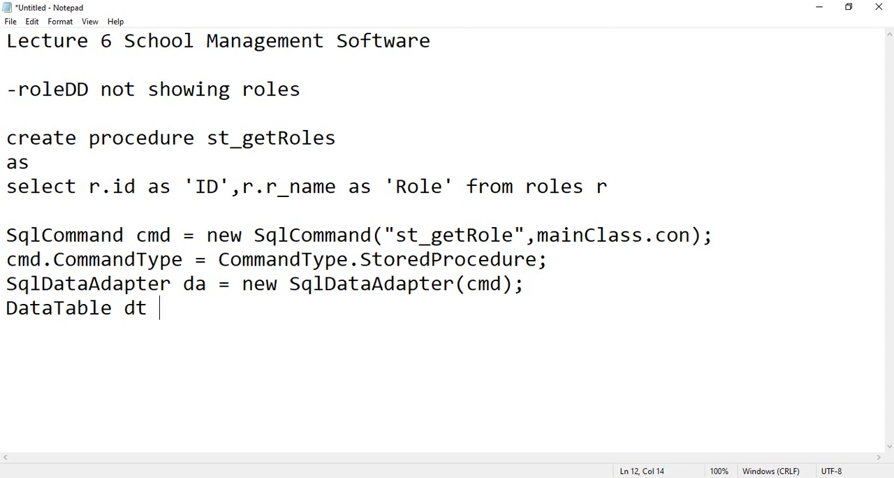
text(= new Data)
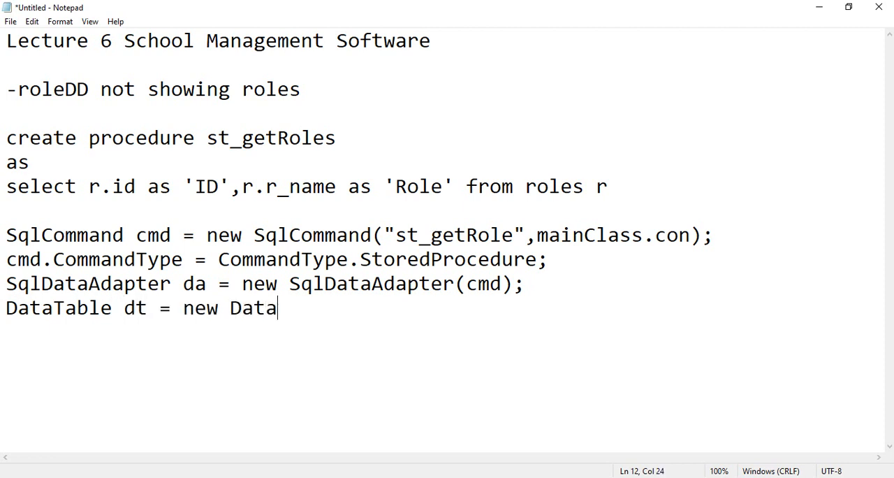
text(Table();)
text(da.)
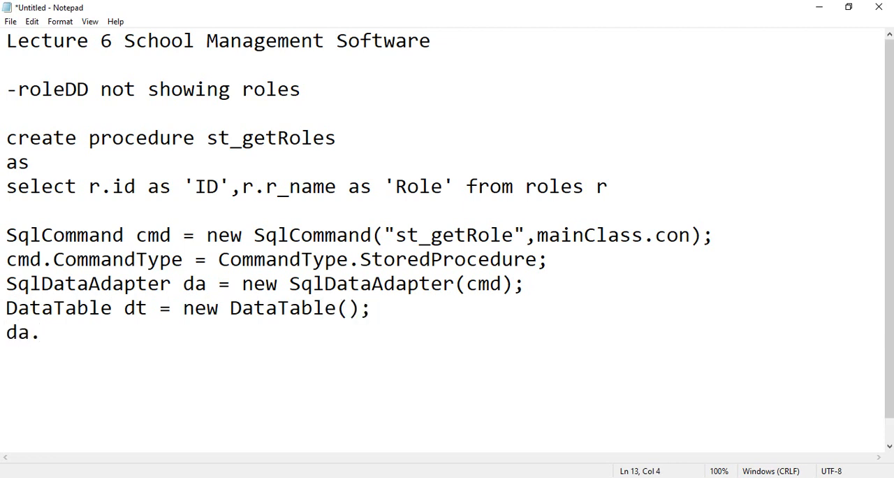
Add da.Fill(dt); to load the table
text(d)
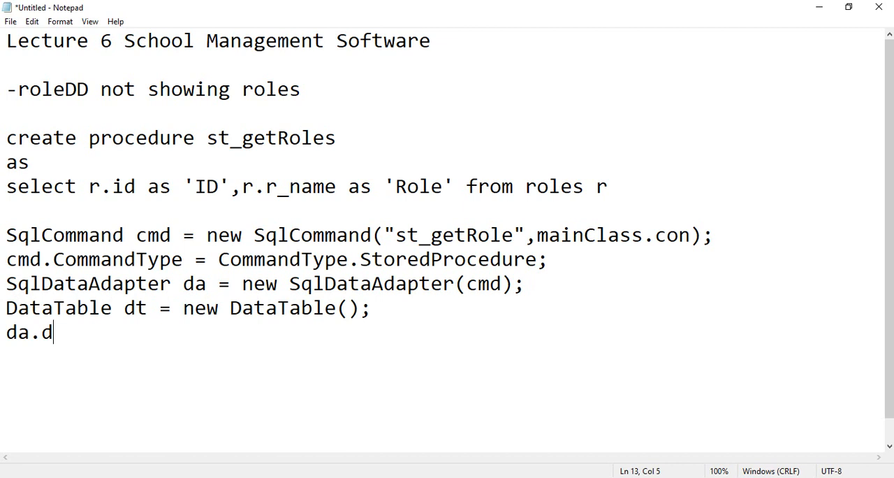
text(t())
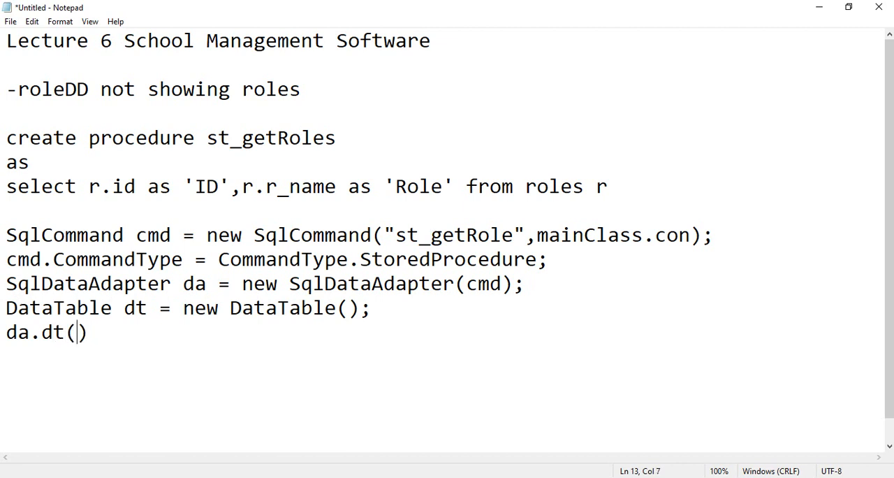
text(Fill)
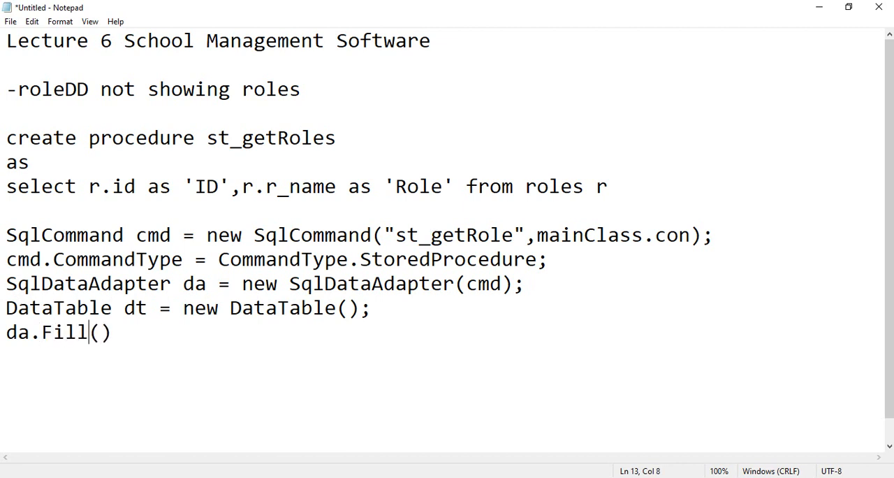
text(dt)
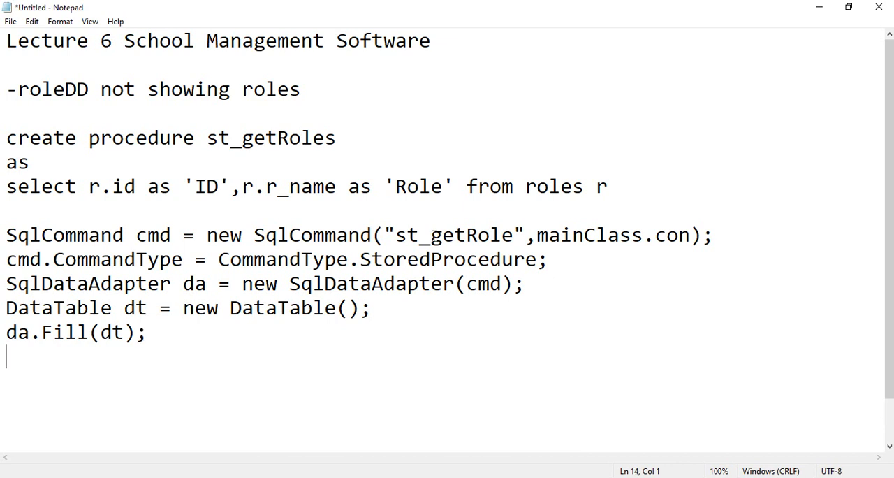
Add rolesDD.DataSource = dt; on its own line
text(ro)
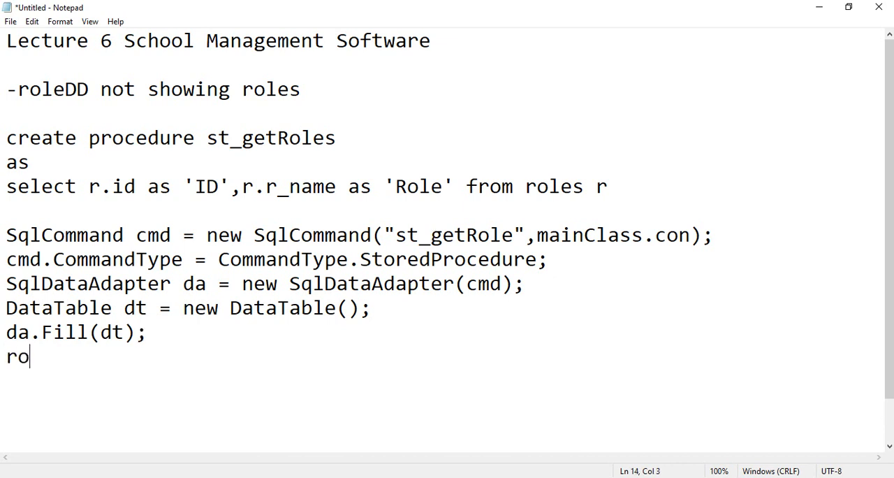
text(lesDD.)
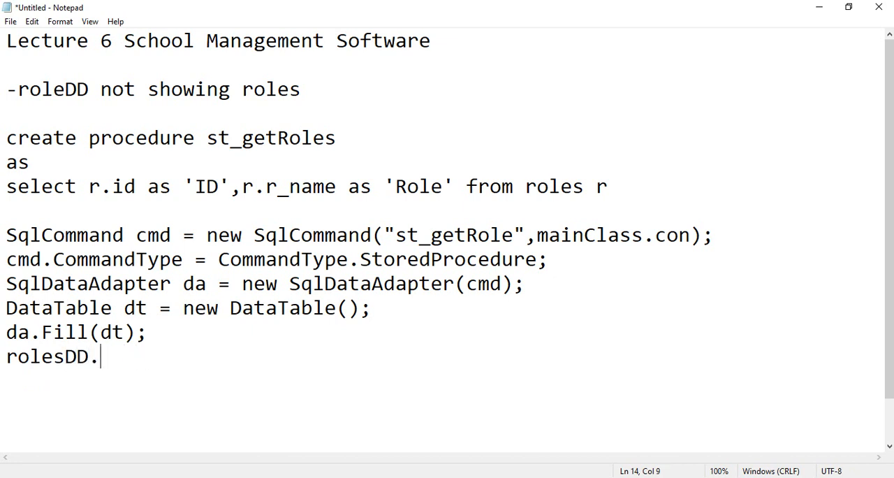
text(Daata)
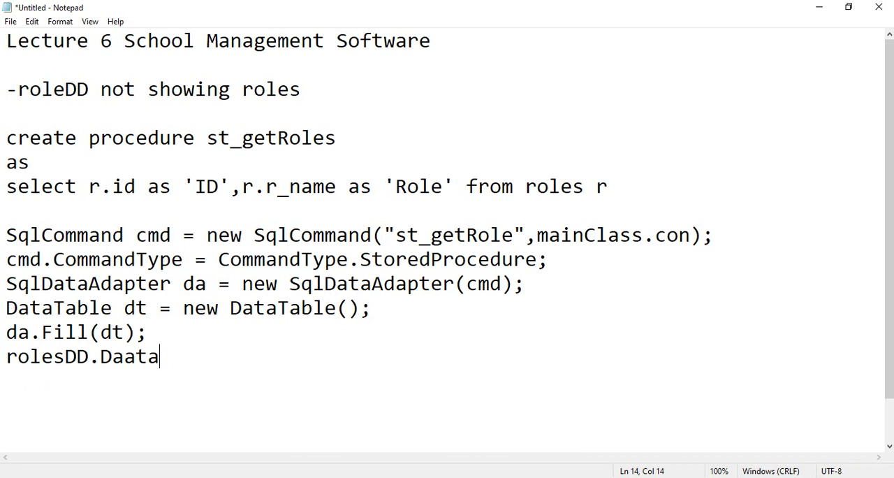
text(DataSour)
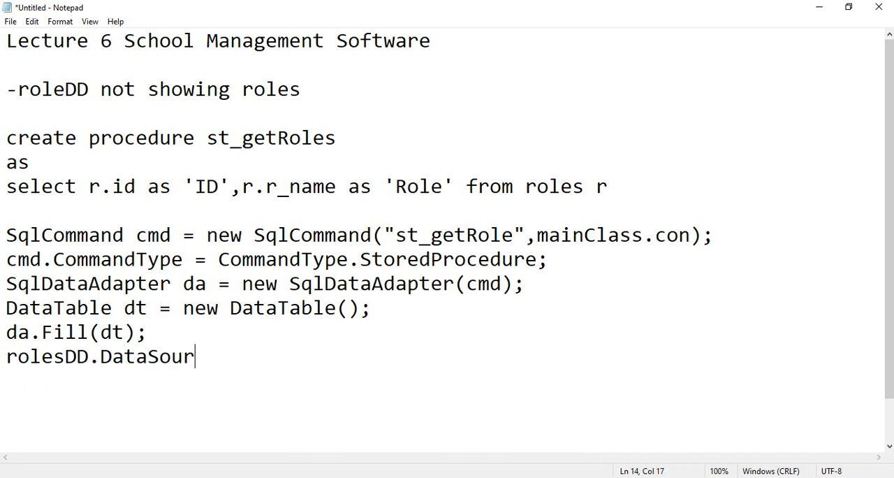
text(ce = dt;)
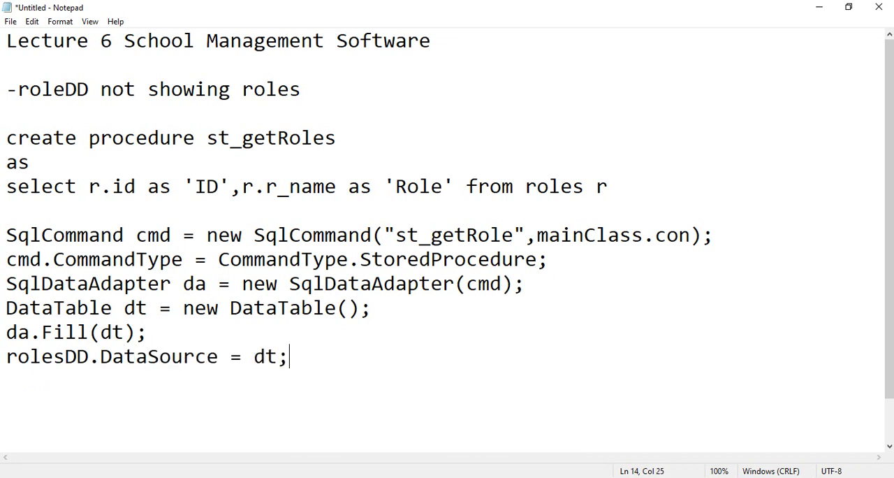
key(Enter)
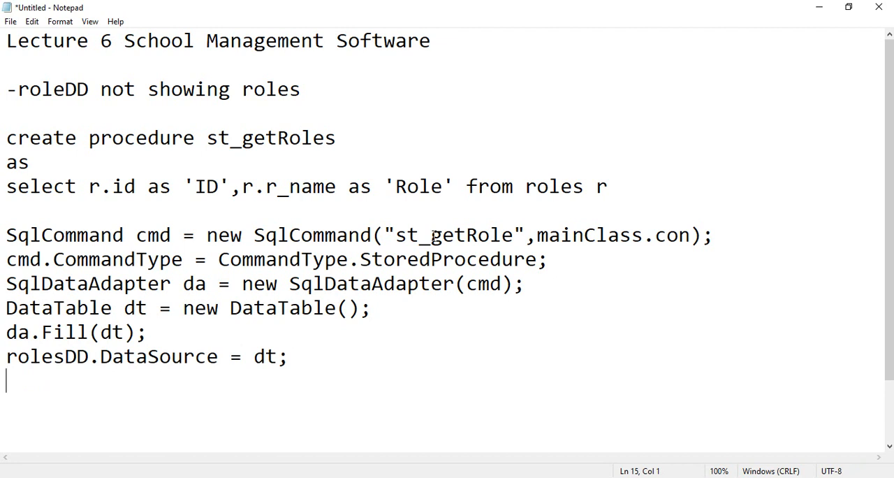
Add rolesDD.DisplayMember = "Role"; below the DataSource line
text(rolesD)
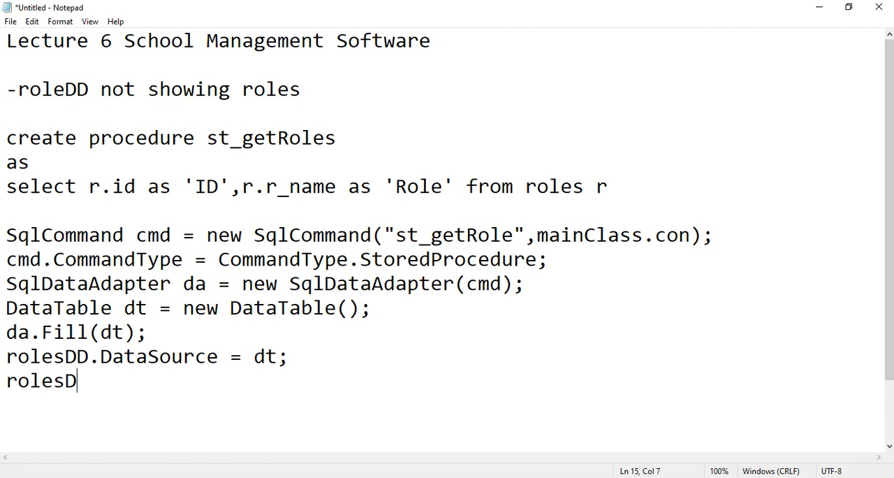
text(D.)
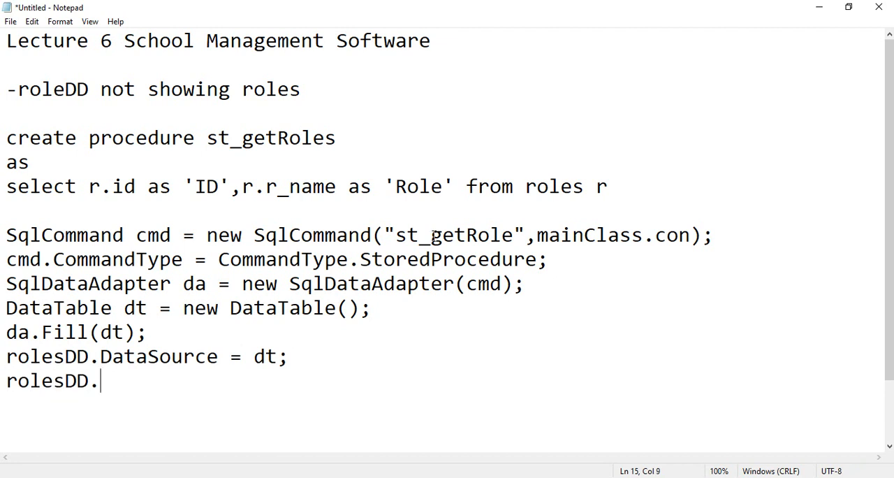
text(DisplayM)
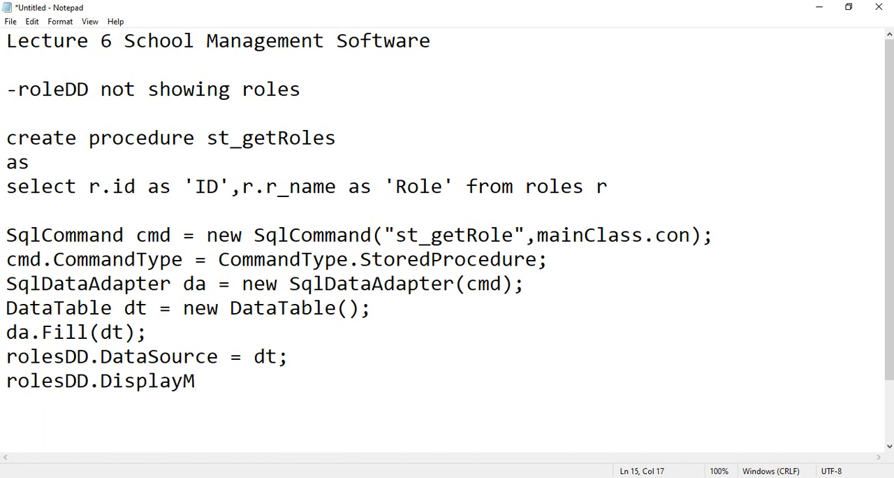
text(ember)
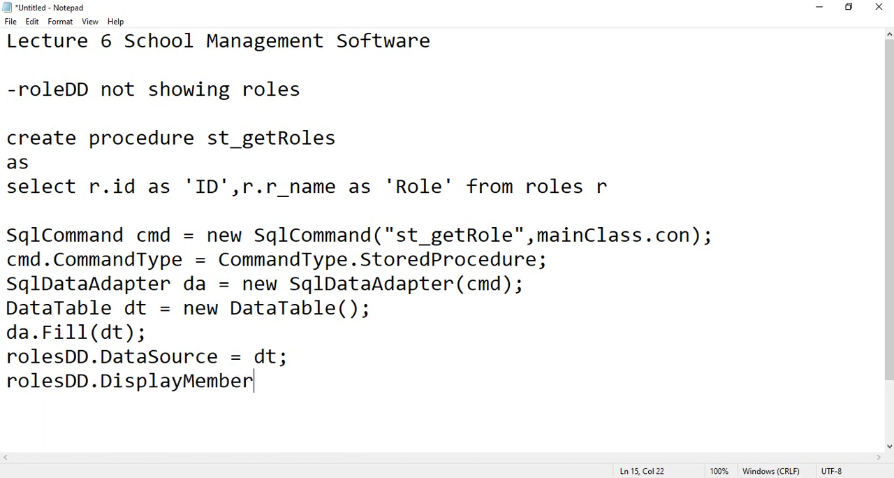
text(=)
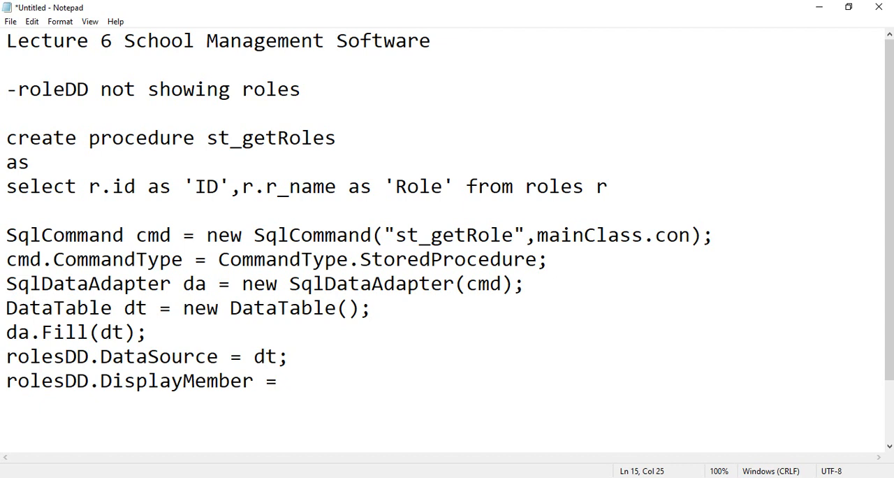
text("")
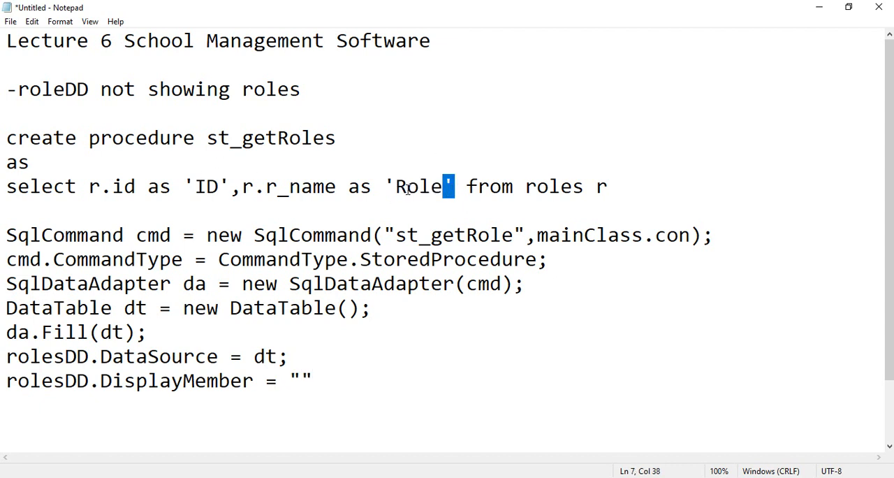
text(Rol)
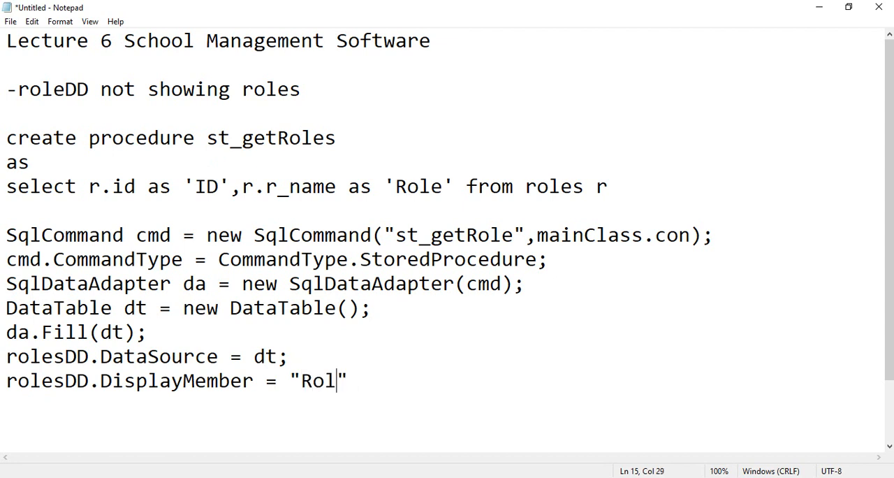
text(e;)
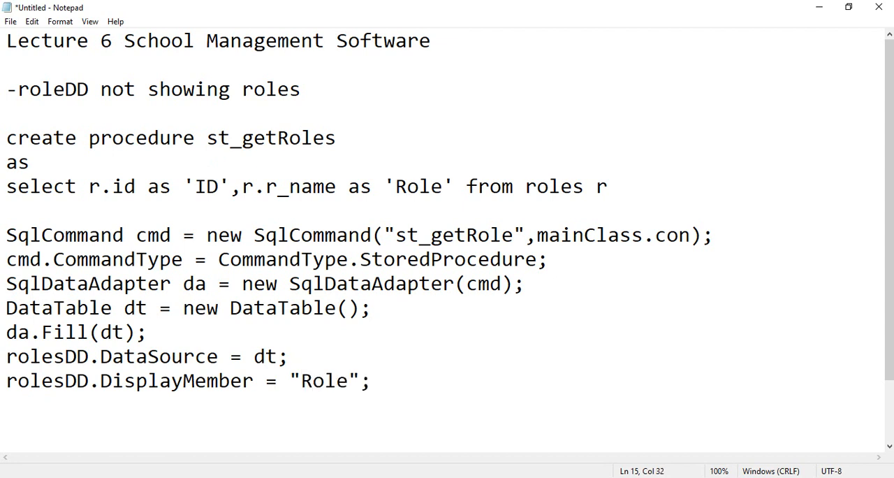
Duplicate the DisplayMember line and change it to ValueMember = "ID"
text(rolesDD.DisplayMember = "Role";)
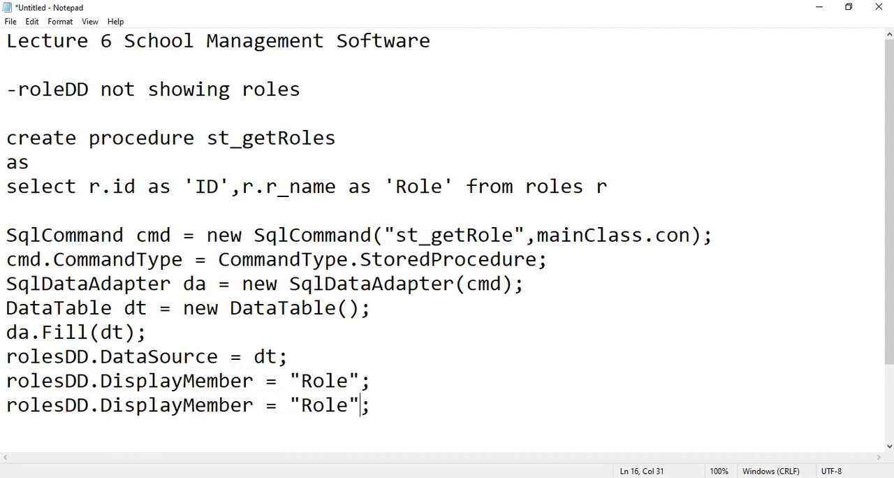
key(Backspace)
text(ID)
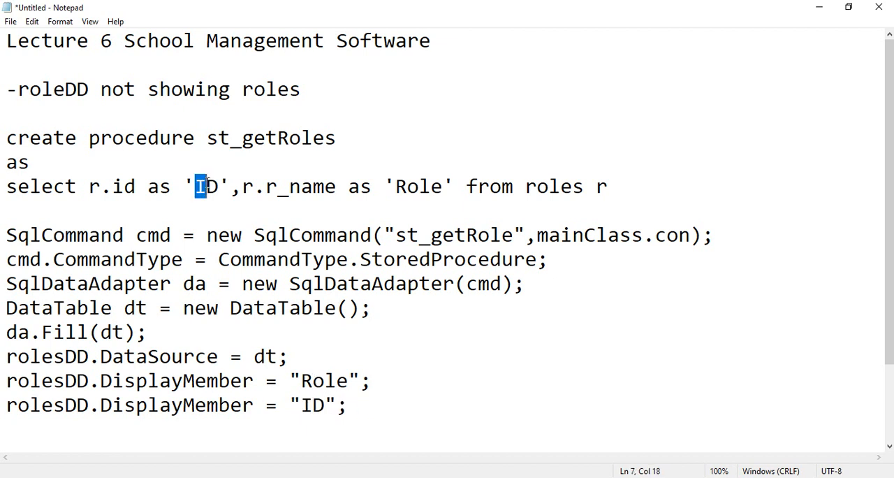
click(183, 405)
text(V)
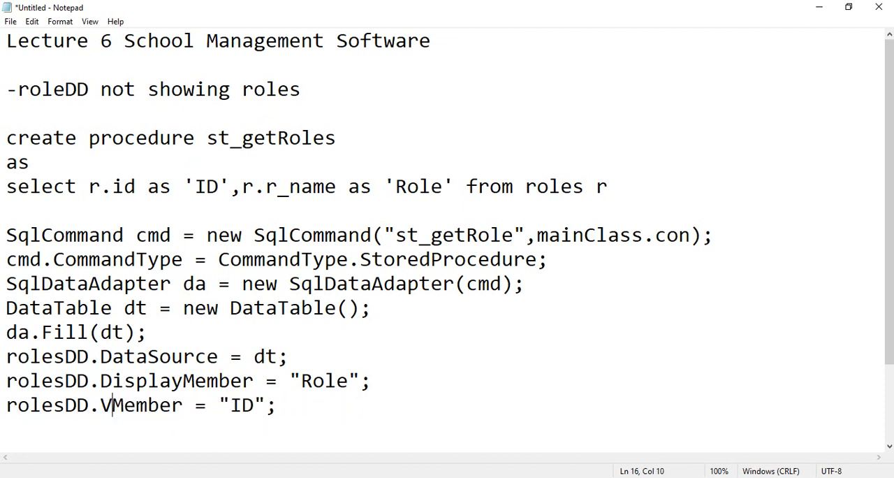
text(alue)
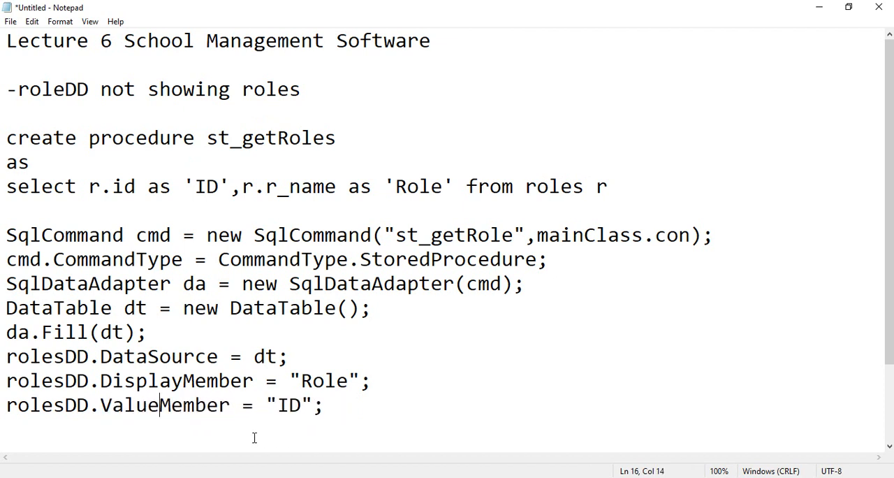
scroll(down, 3)
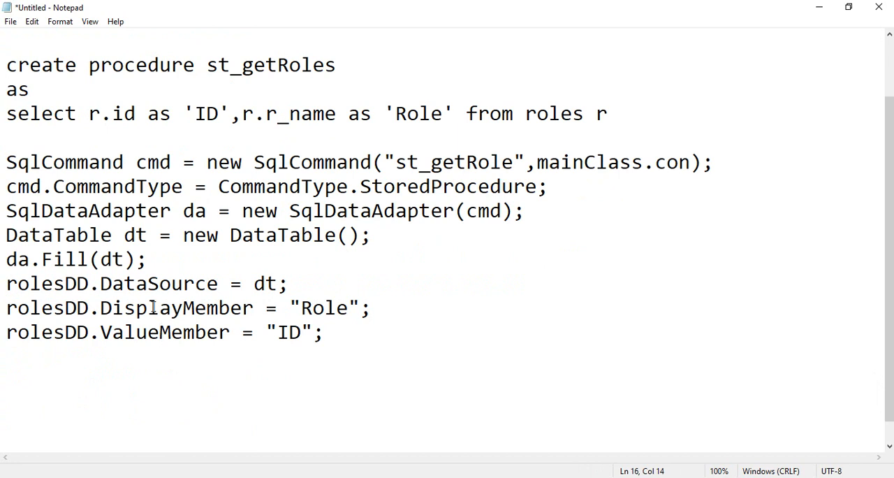
mouse_move(90, 332)
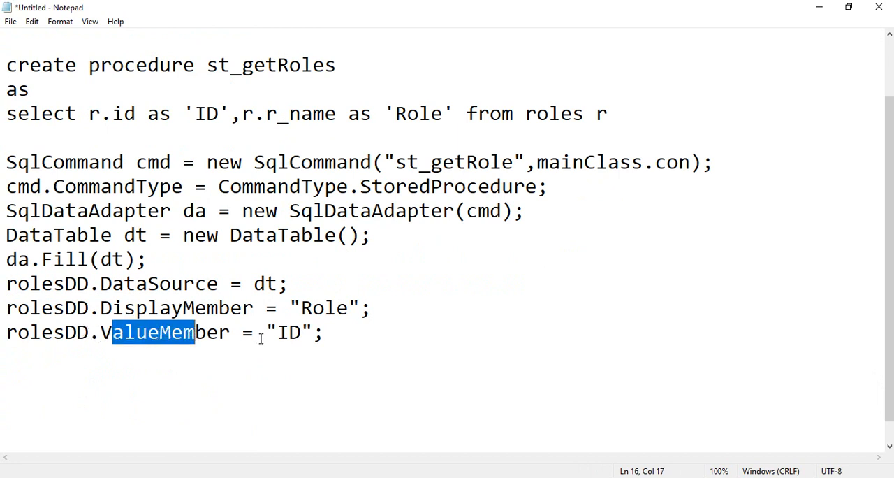
double_click(176, 307)
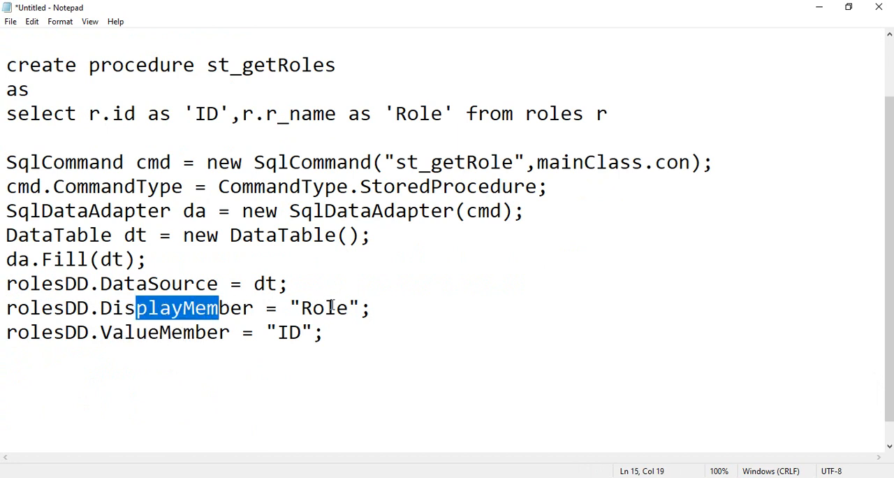
double_click(327, 307)
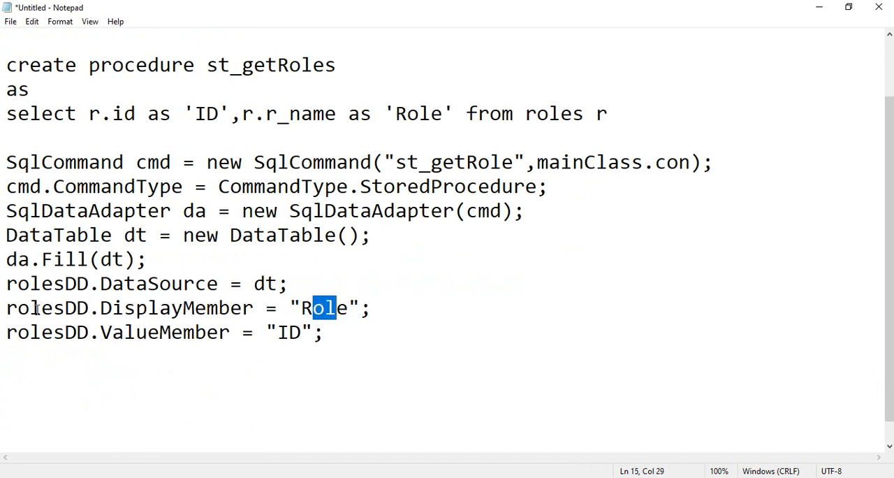
mouse_move(194, 323)
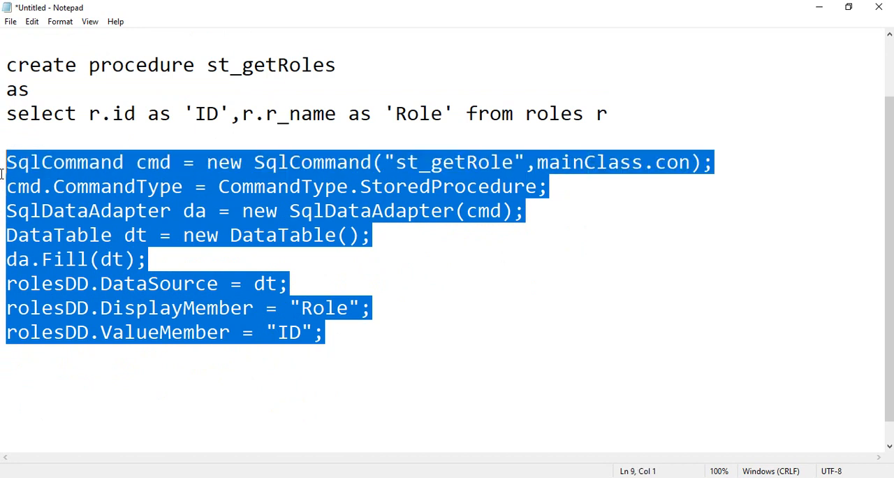
mouse_move(325, 267)
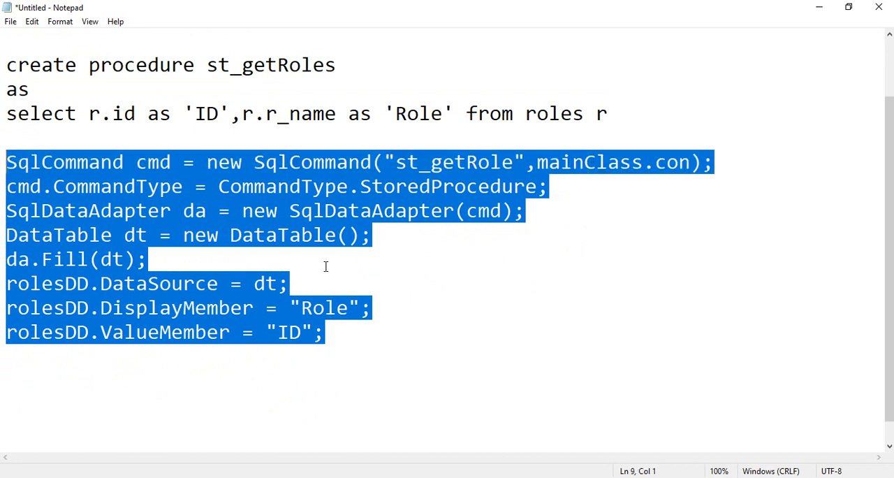
mouse_move(335, 332)
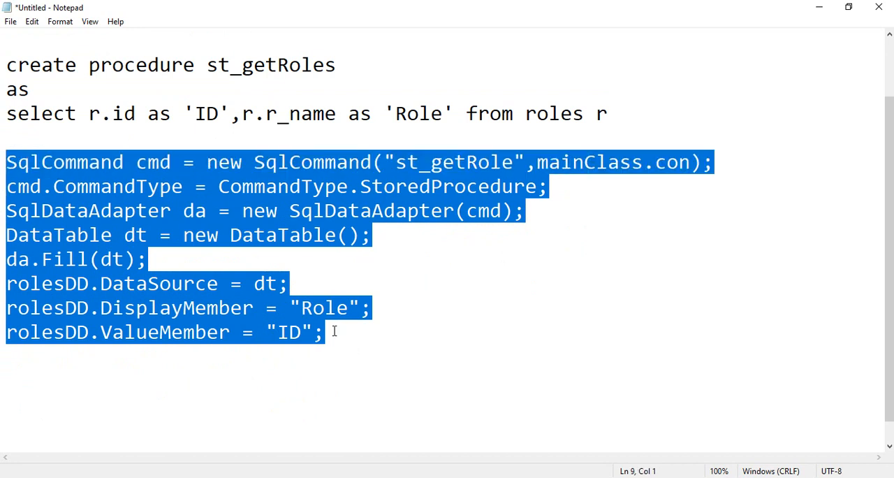
click(327, 331)
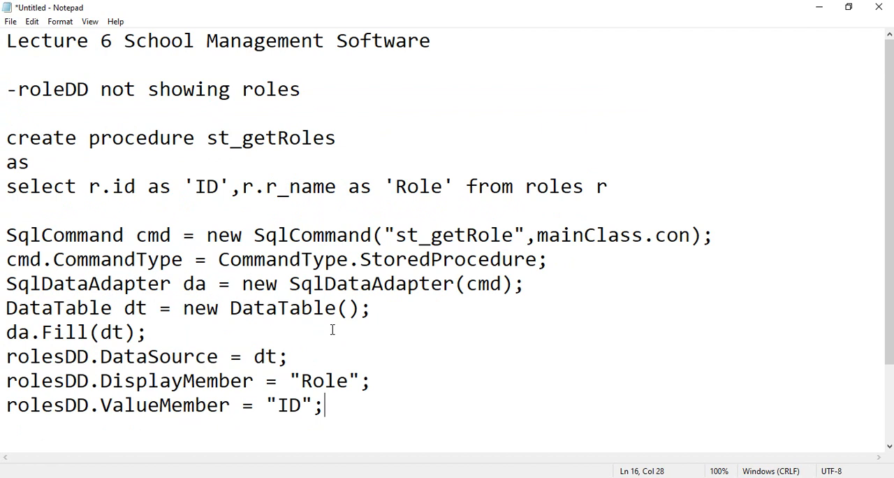
Type the private void loadRoles() header and closing brace around the binding code
scroll(down, 3)
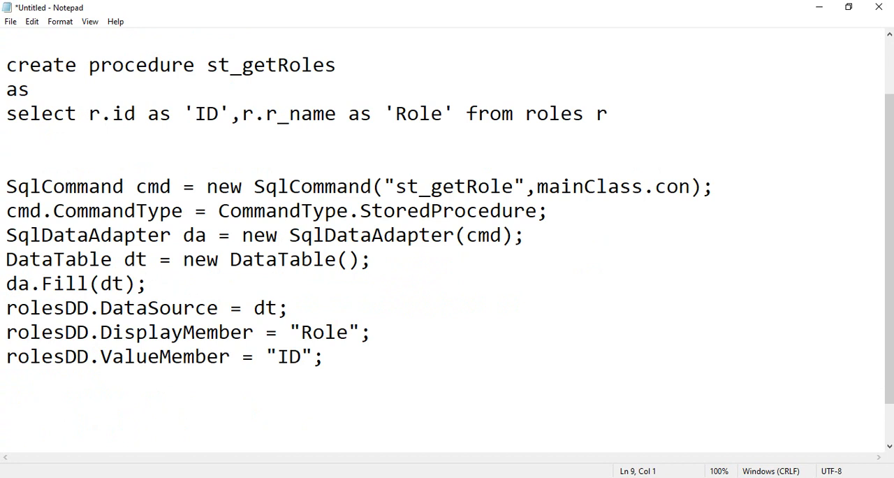
text(priva)
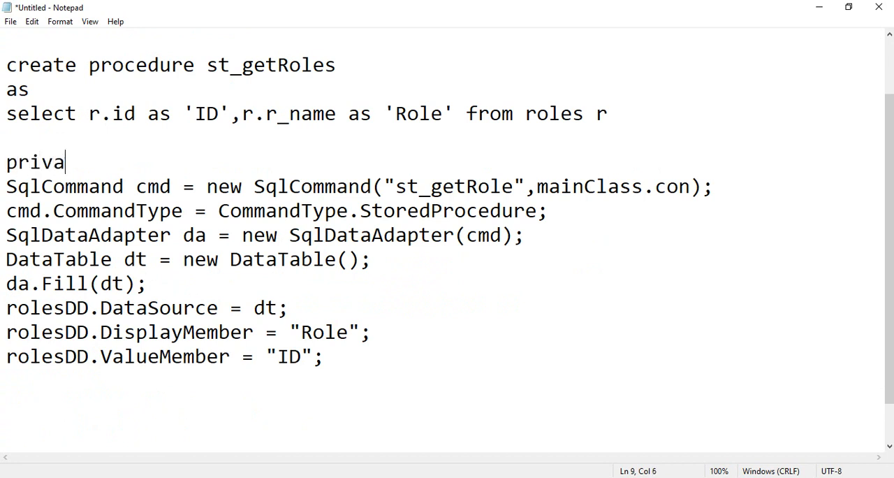
text(te void)
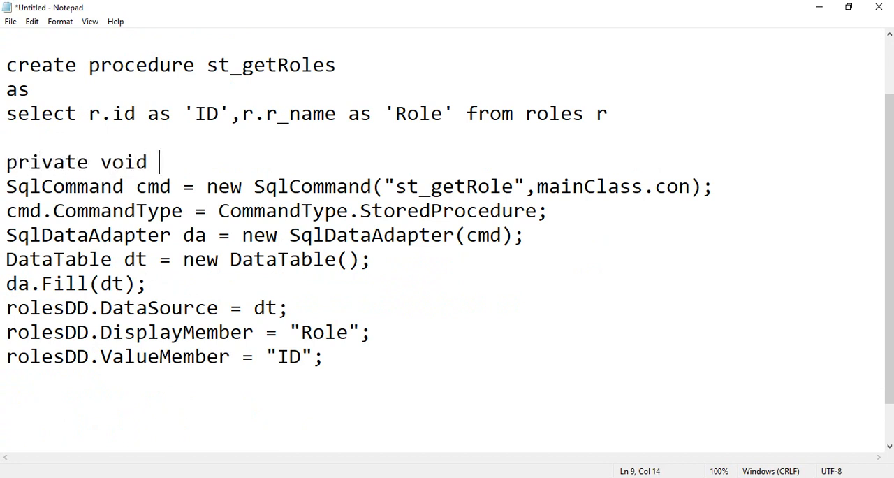
text(loadRoles()
text({)
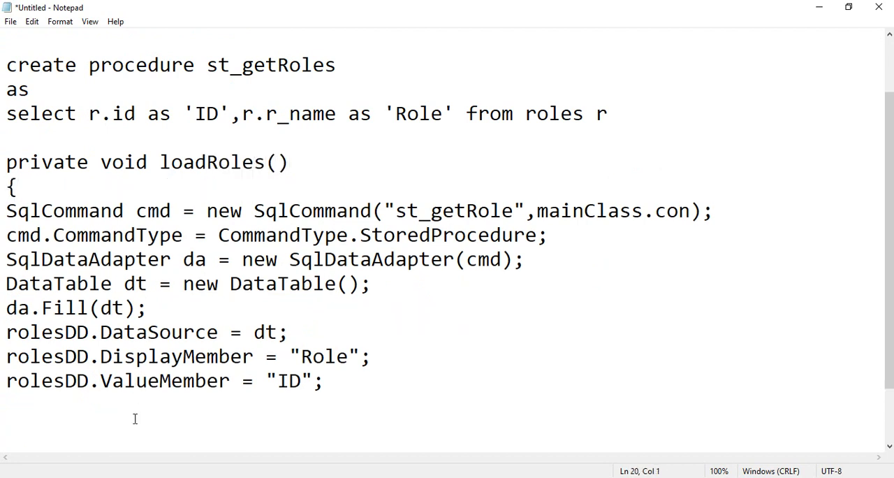
text(})
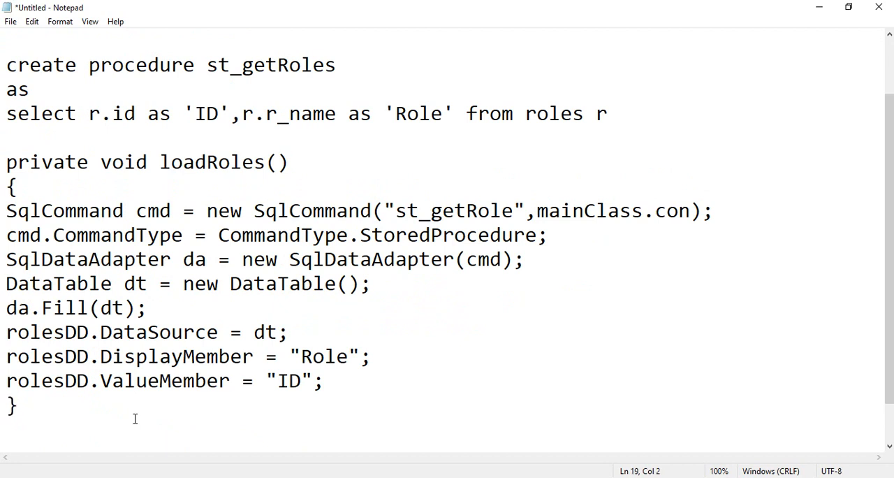
click(388, 235)
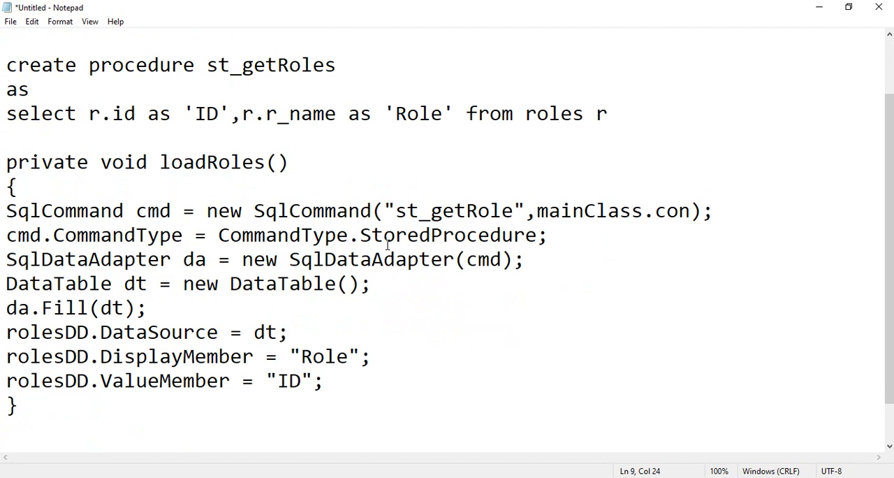
Give loadRoles the parameters Combobox cb, string dm and string vm, correcting typos
text(Combo)
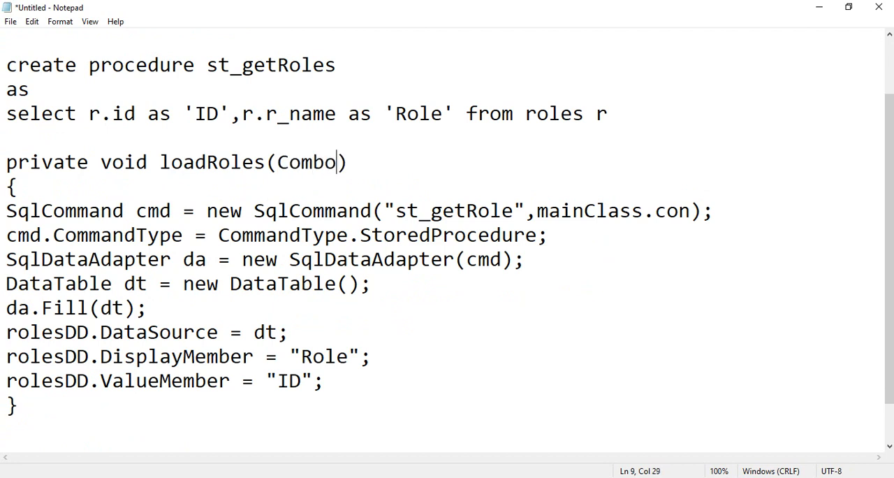
text(box cx)
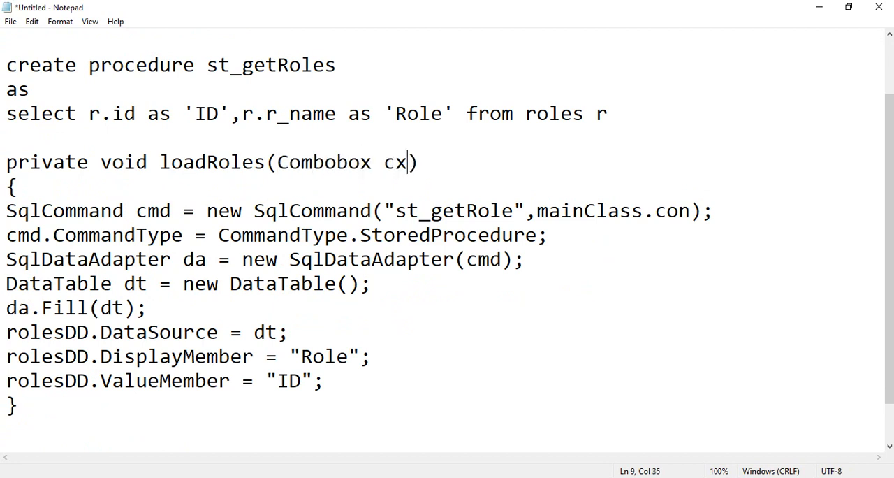
text(b,sa)
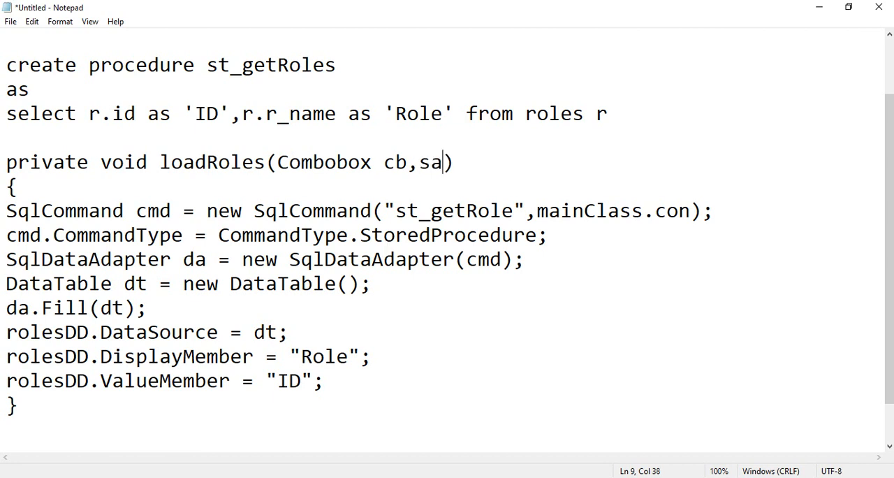
key(Backspace)
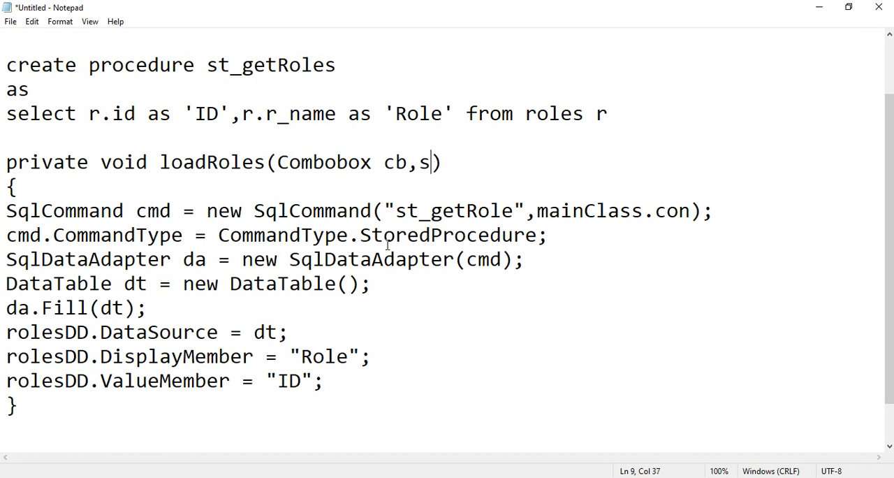
text(tring d)
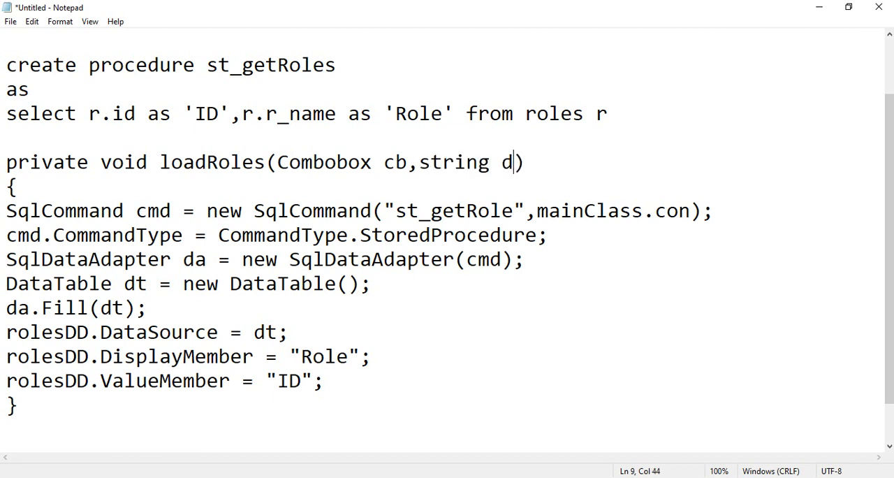
text(m,strui)
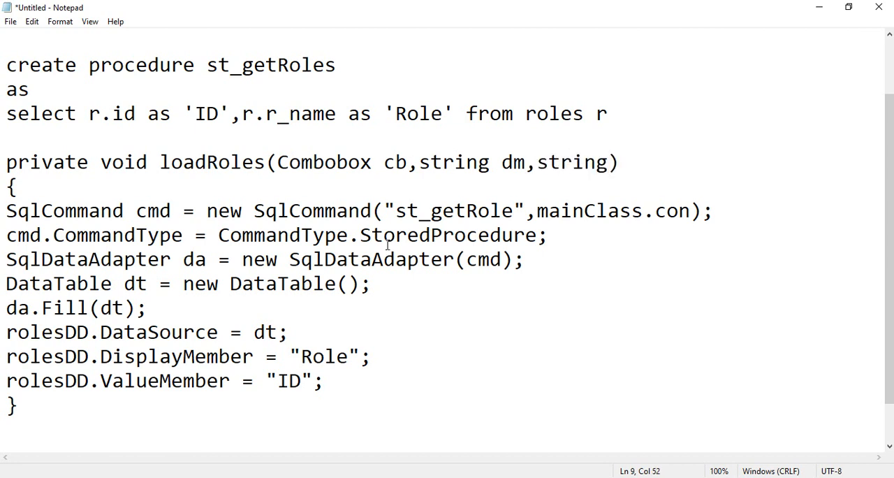
text(Val)
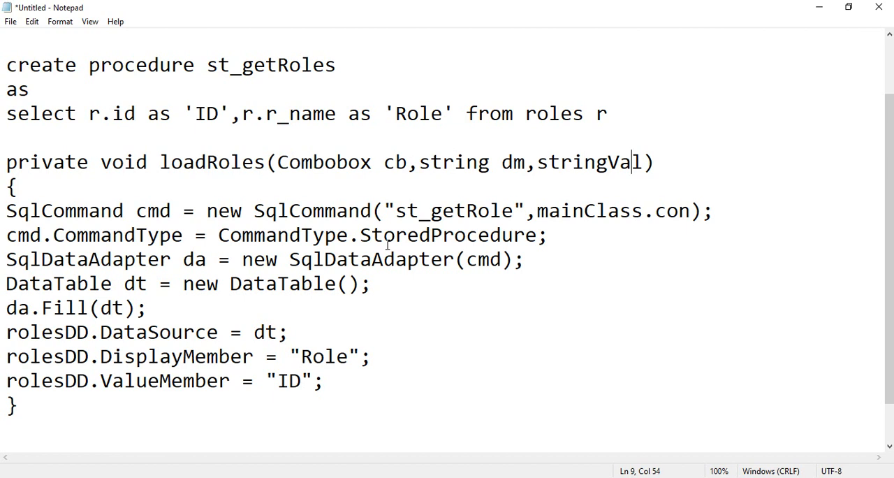
key(BackSpace)
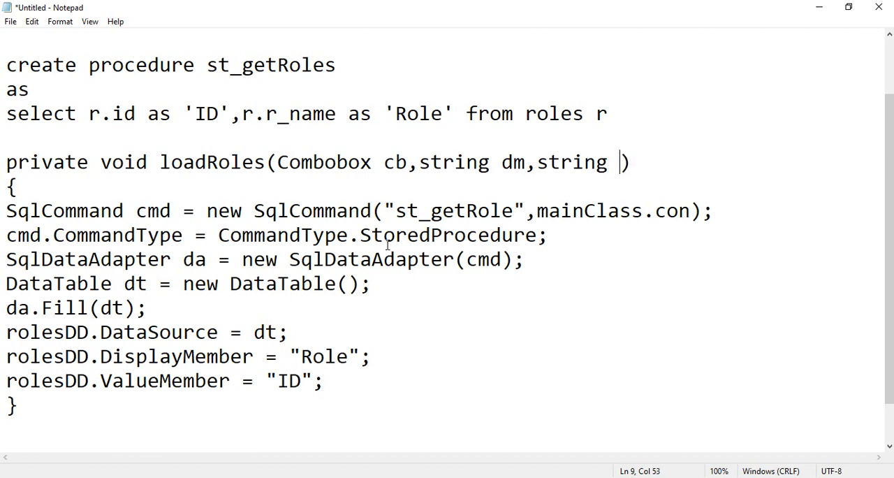
text(vm)
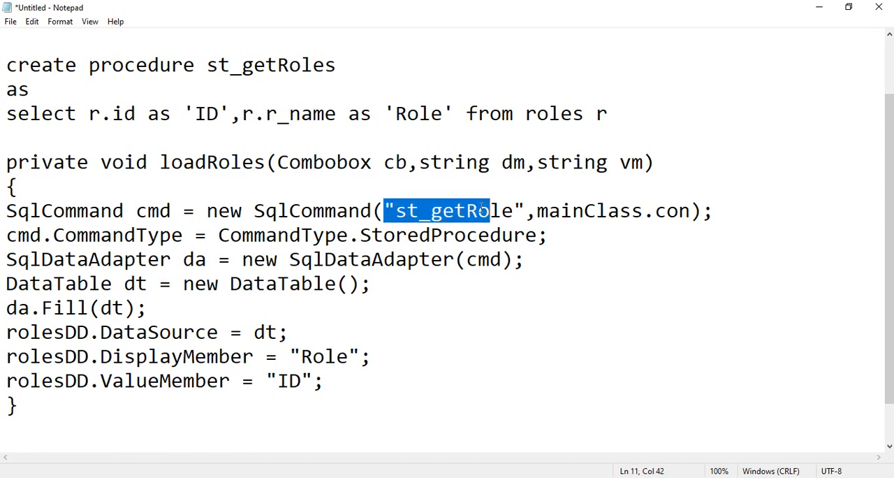
click(279, 162)
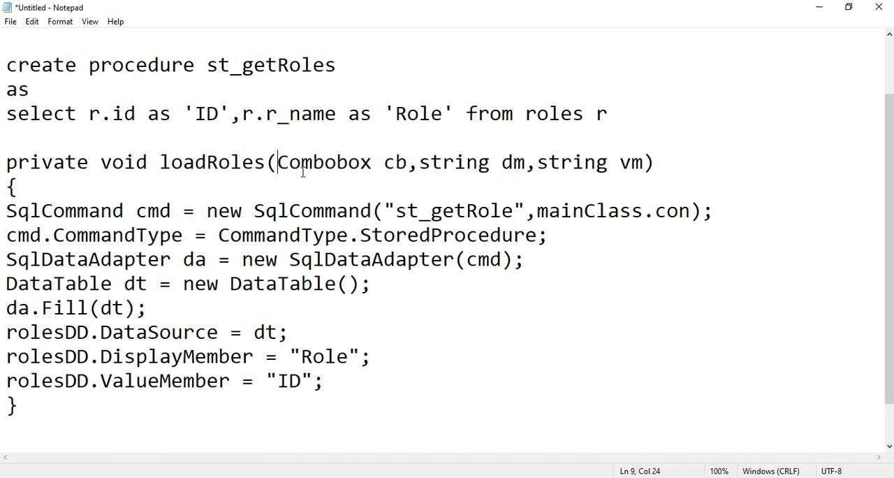
Add a leading string proc parameter and pass proc to the SqlCommand
text(string p)
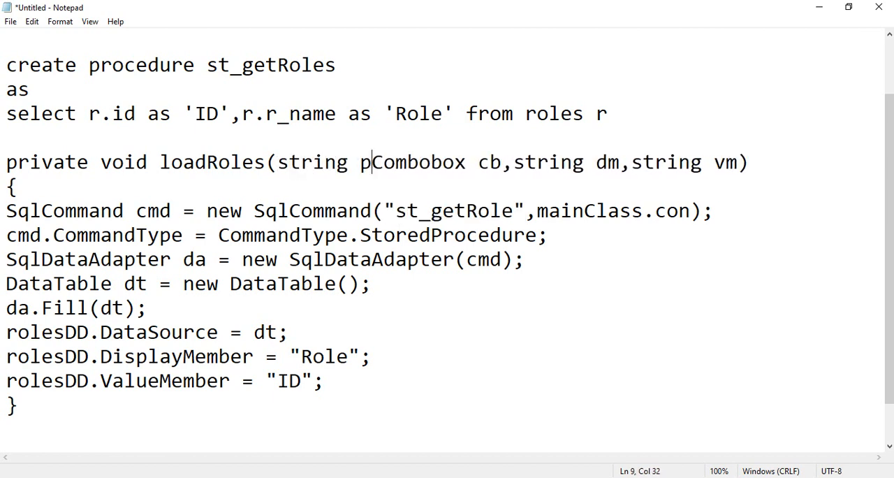
text(roc,)
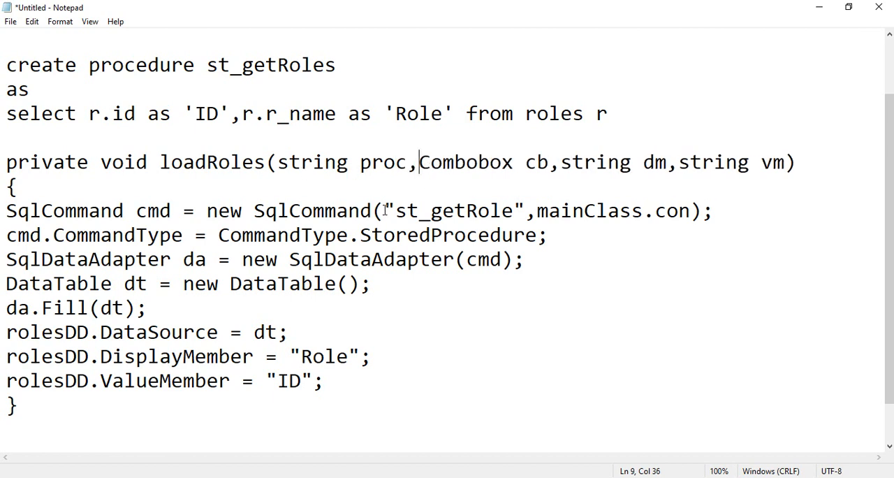
double_click(453, 210)
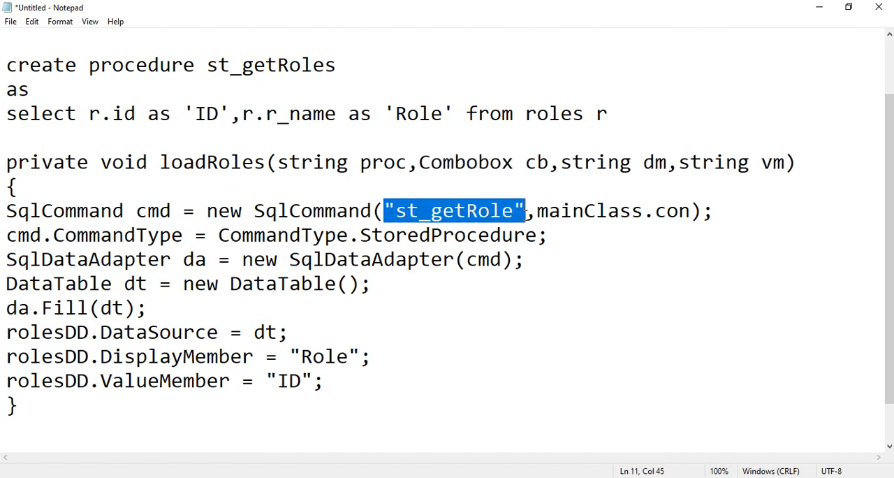
text(proc)
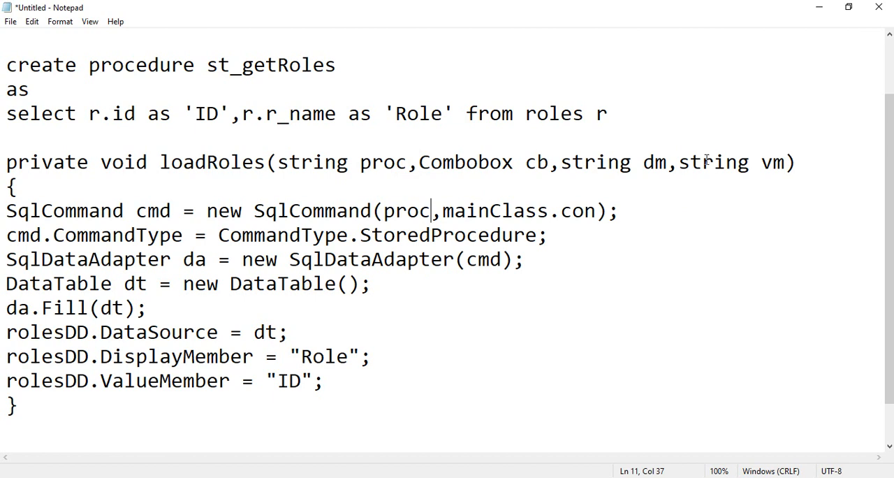
Replace the "Role" and "ID" member values with dm and vm
double_click(326, 356)
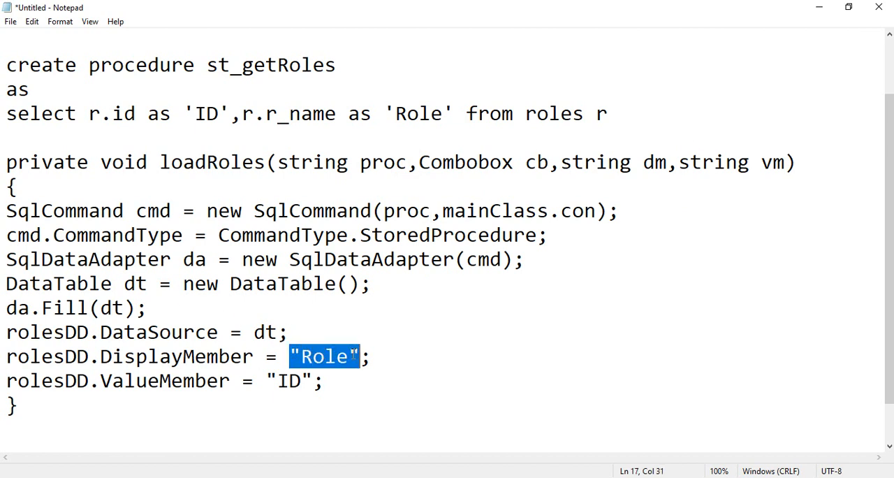
text(d)
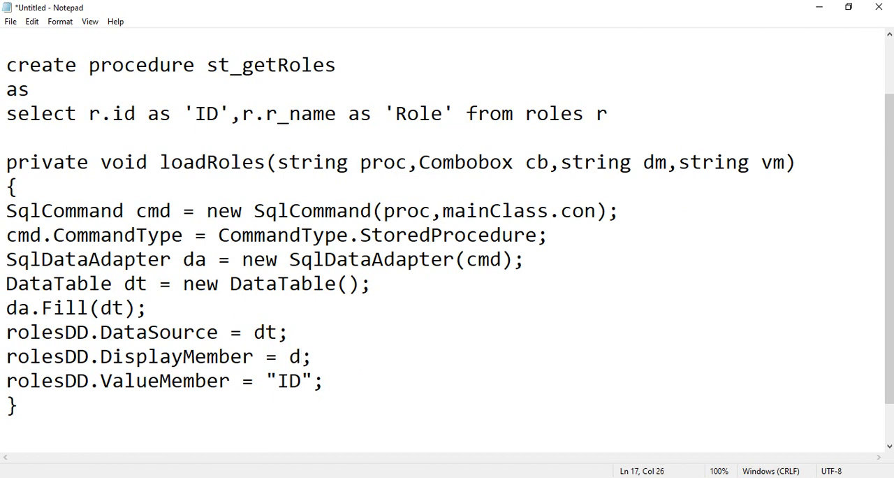
text(m)
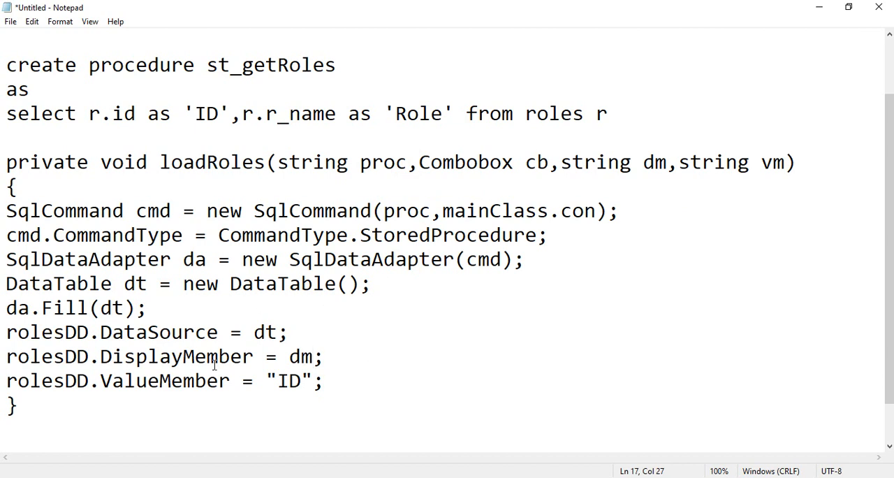
double_click(290, 380)
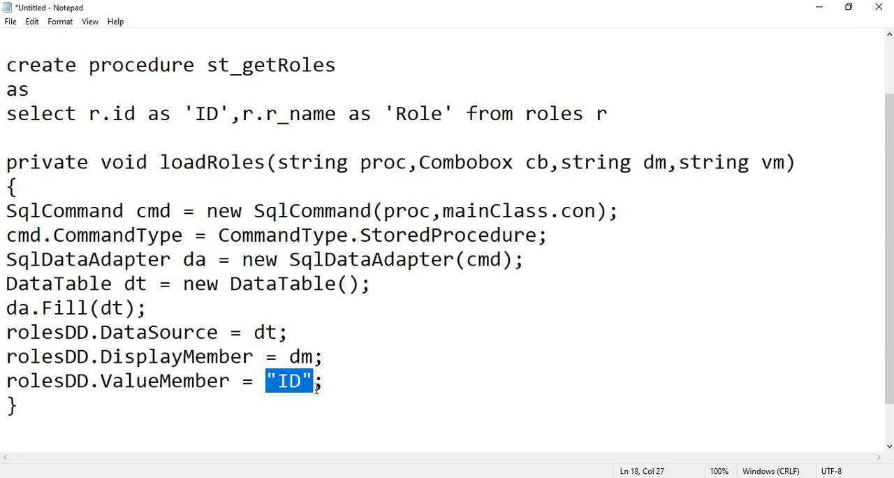
text(vm)
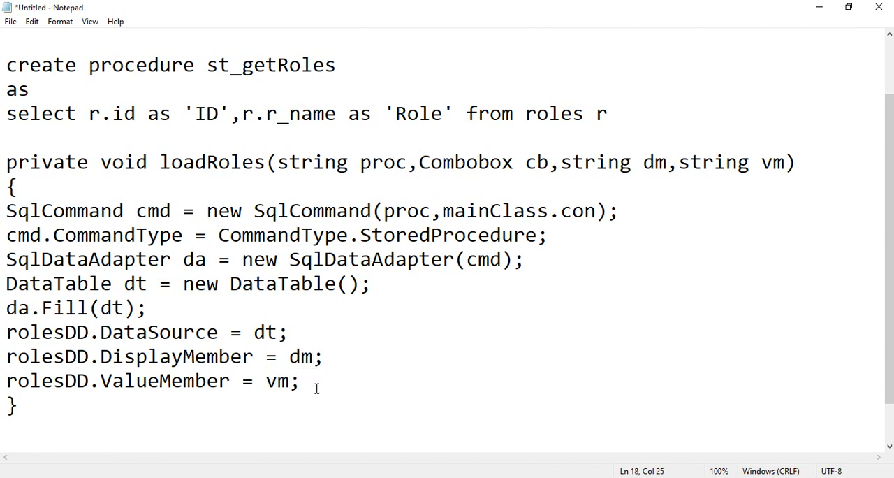
double_click(47, 330)
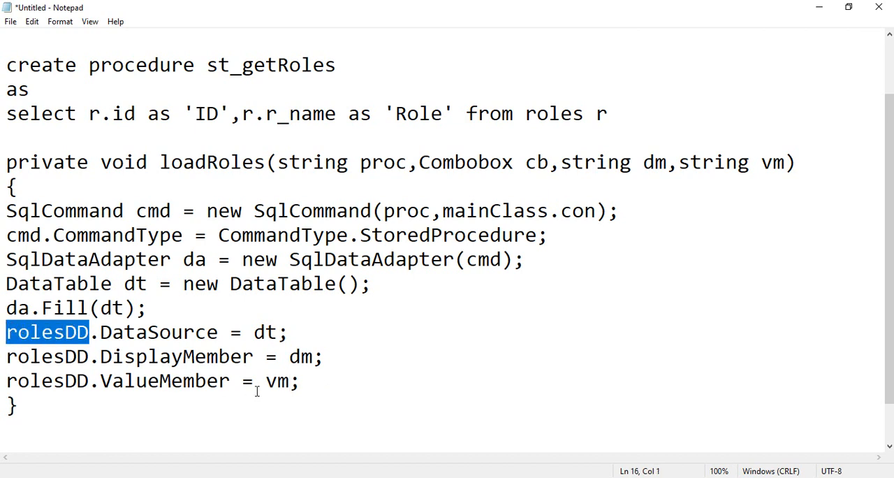
Replace rolesDD with cb, rename loadRoles to loadList, and make it public static
text(cb)
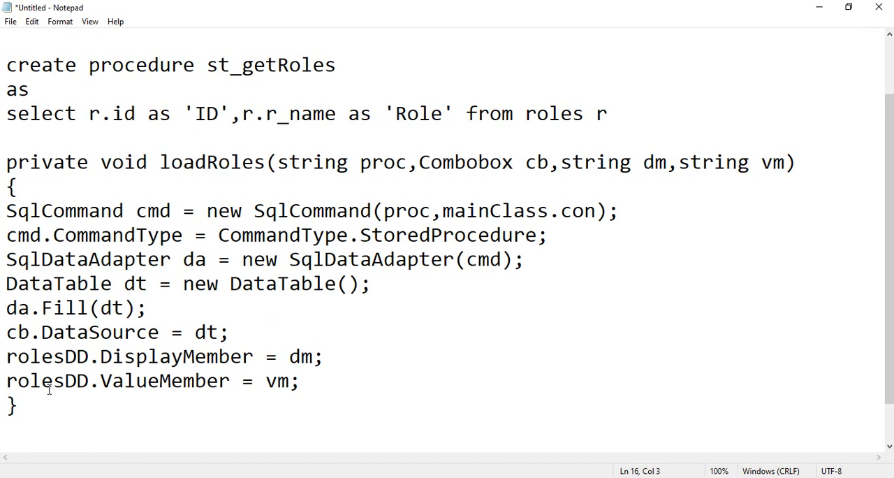
double_click(45, 356)
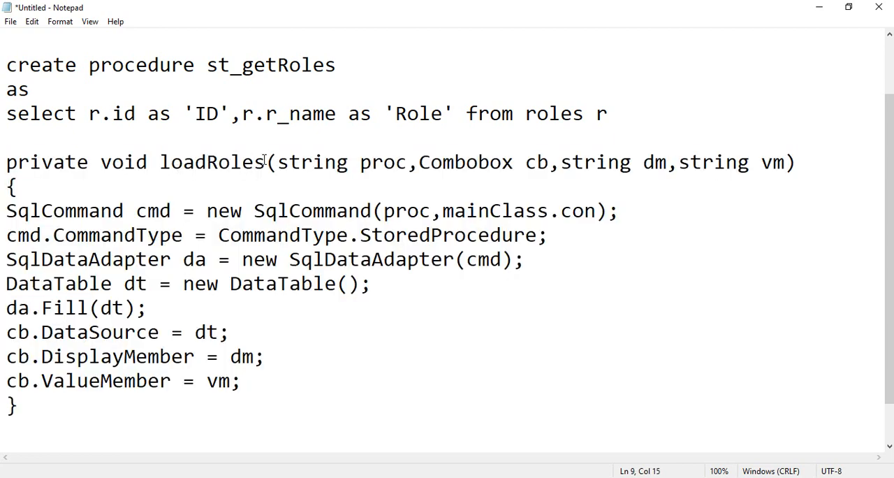
text(List)
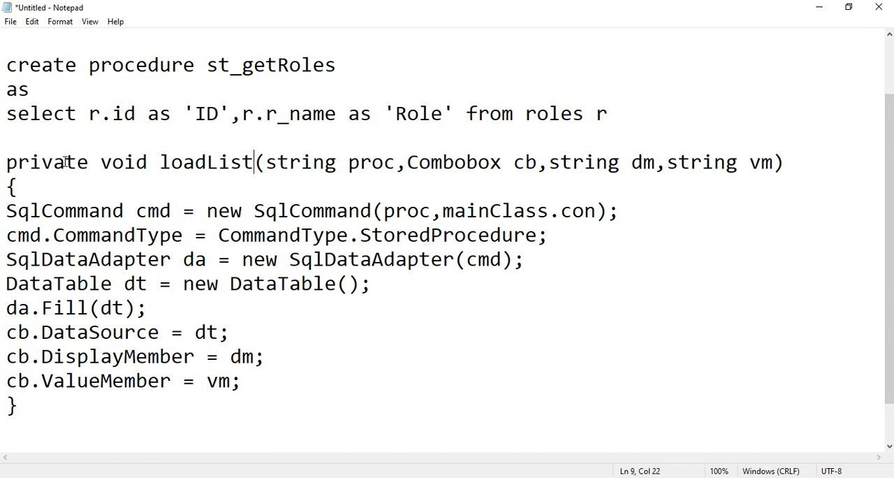
text(public)
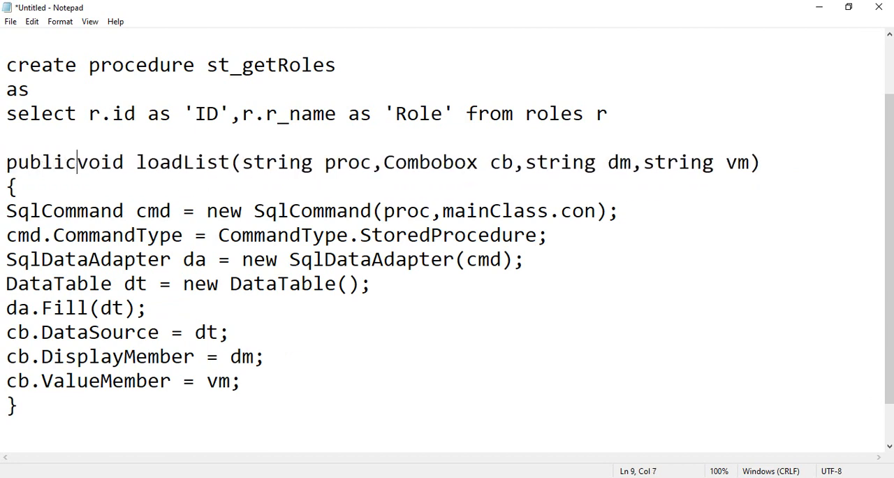
text(static)
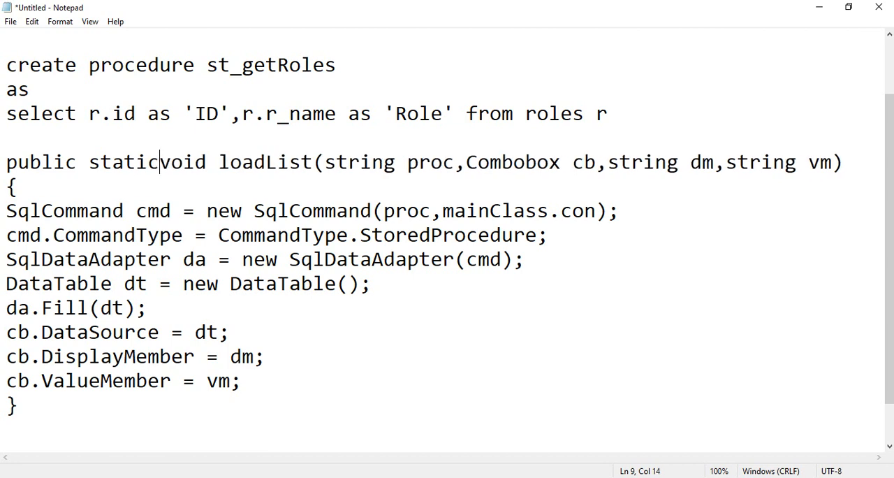
text(" ")
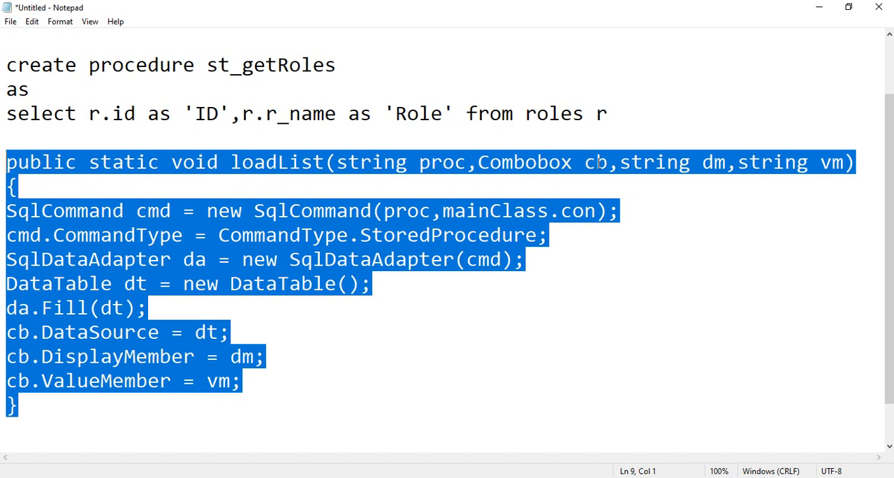
mouse_move(504, 280)
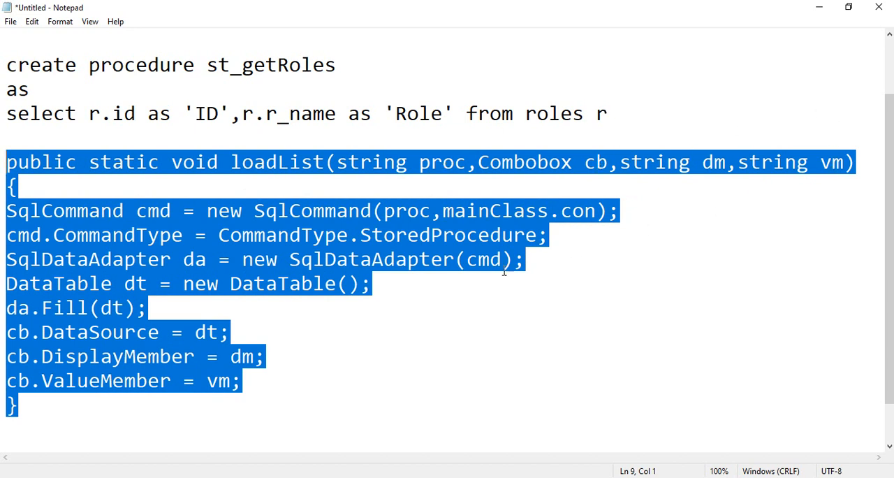
mouse_move(440, 275)
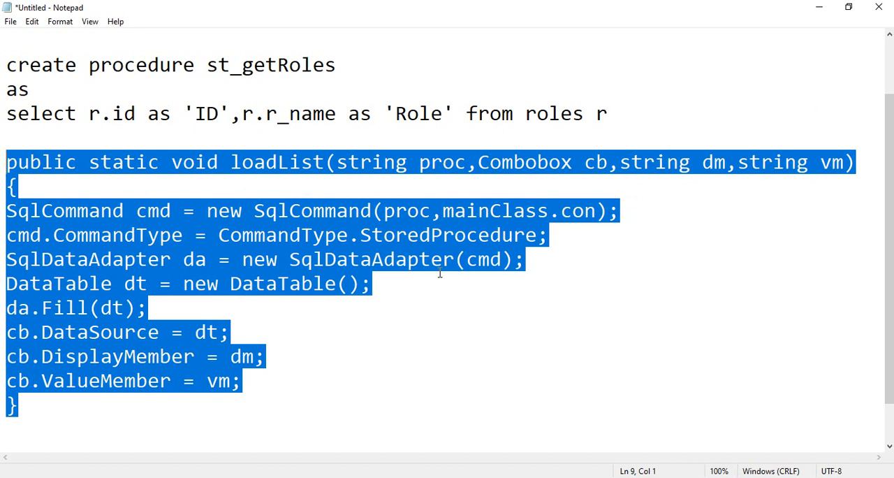
mouse_move(264, 316)
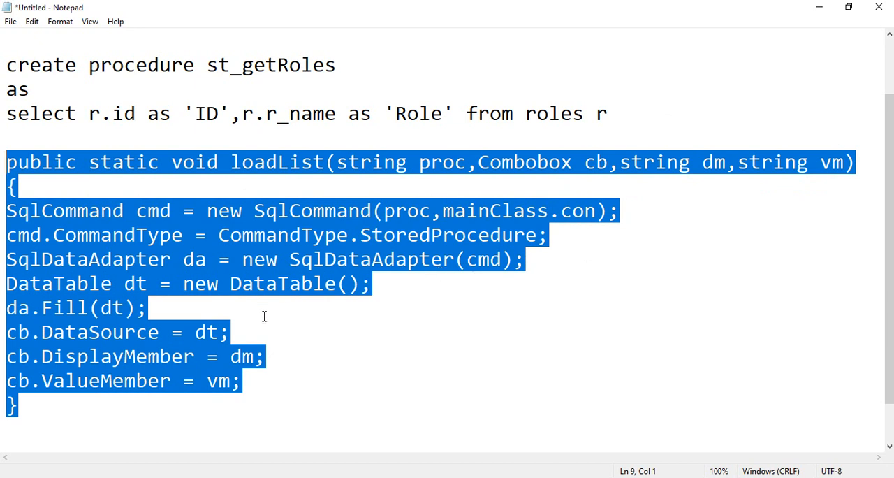
mouse_move(102, 319)
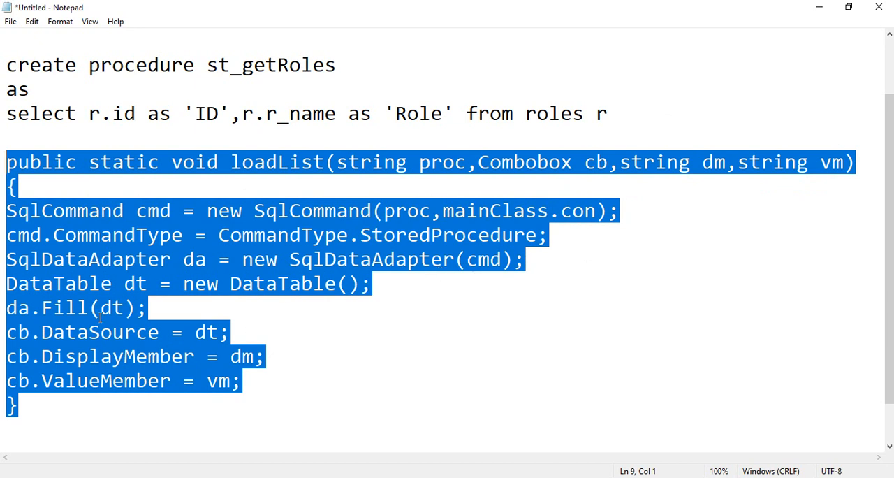